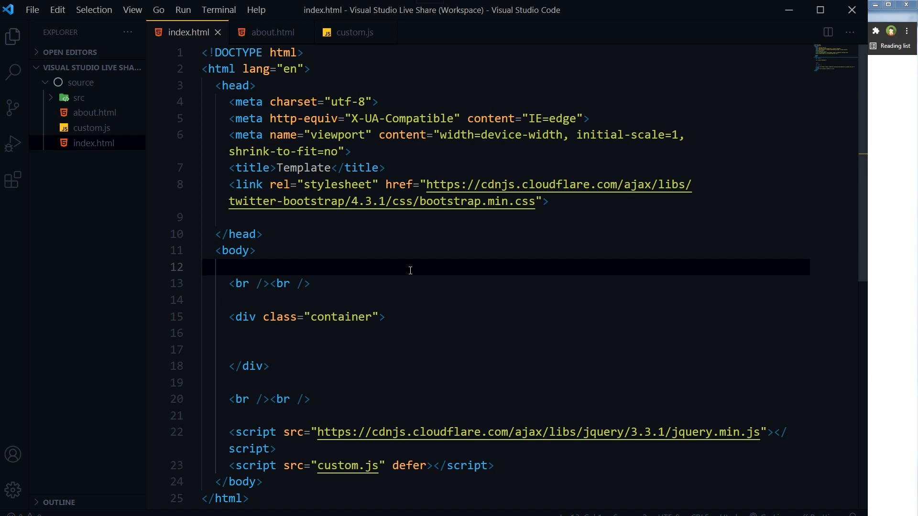
- Compare the markup of about.html and index.html across the editor tabs
left_click(202, 267)
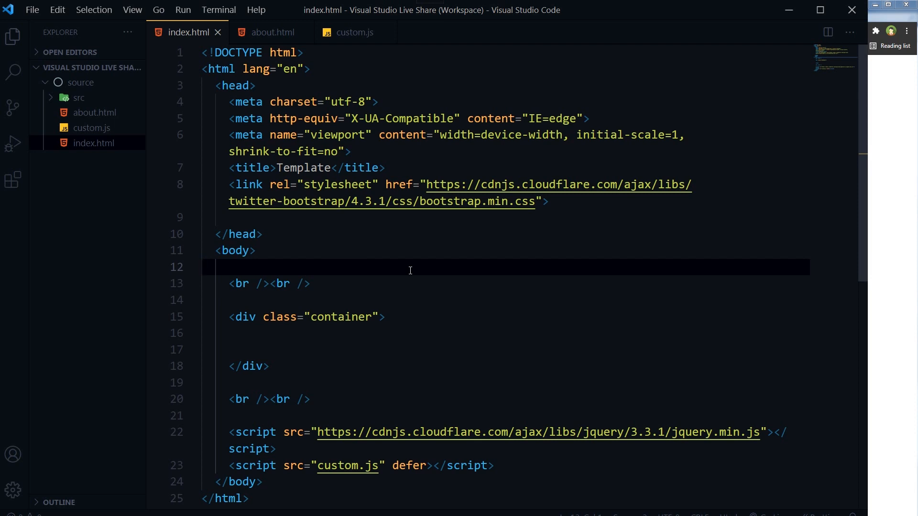
left_click(201, 267)
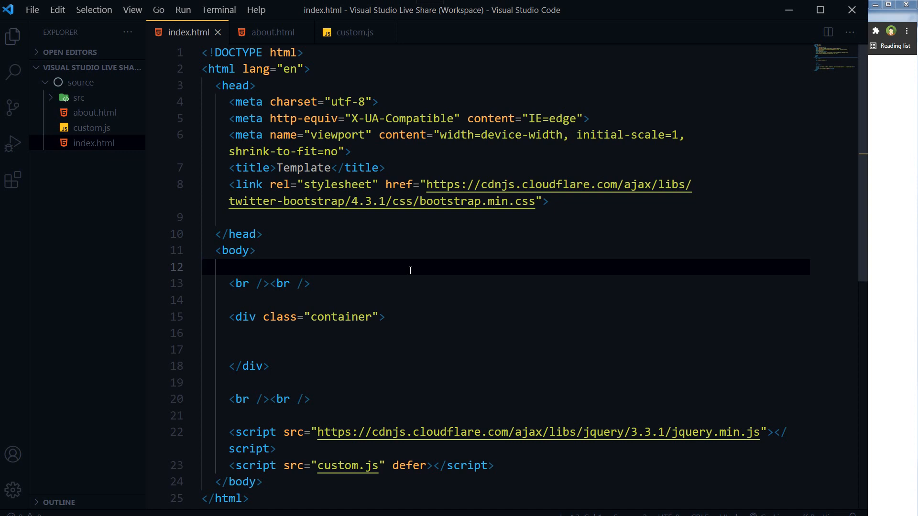
left_click(270, 33)
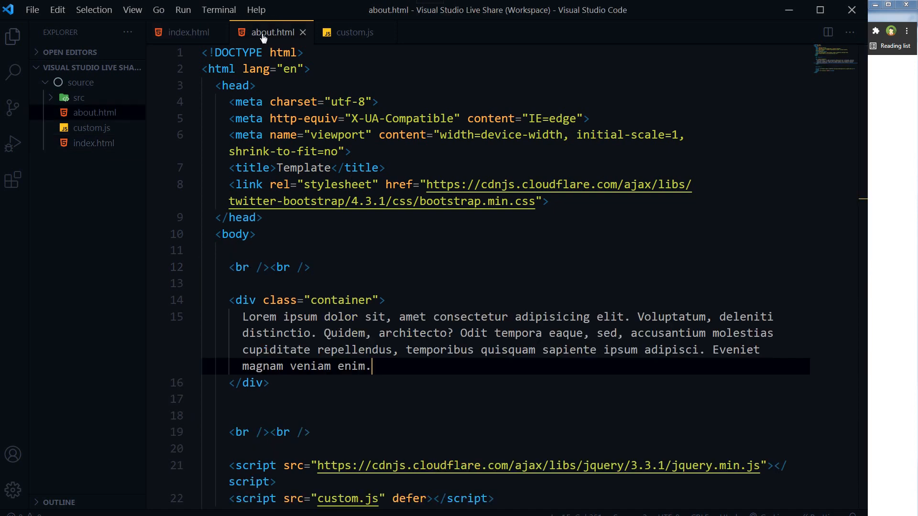
left_click(186, 32)
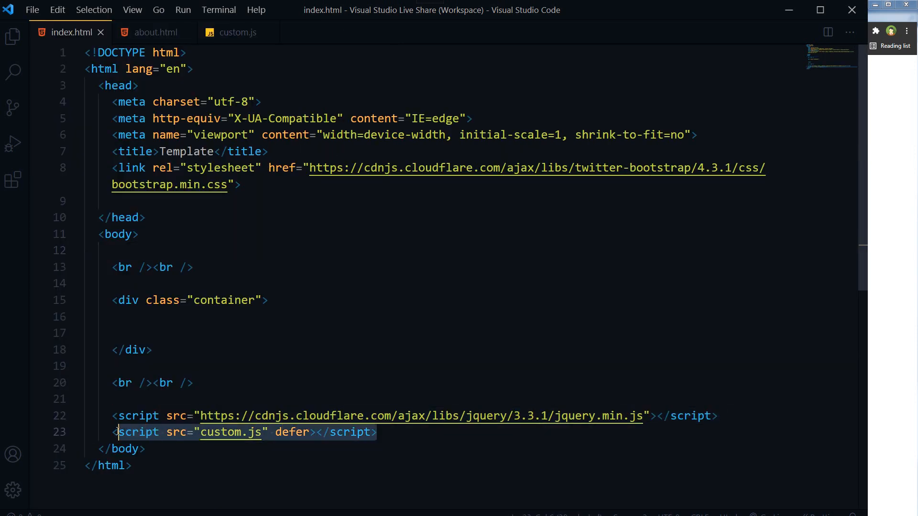
left_click(154, 32)
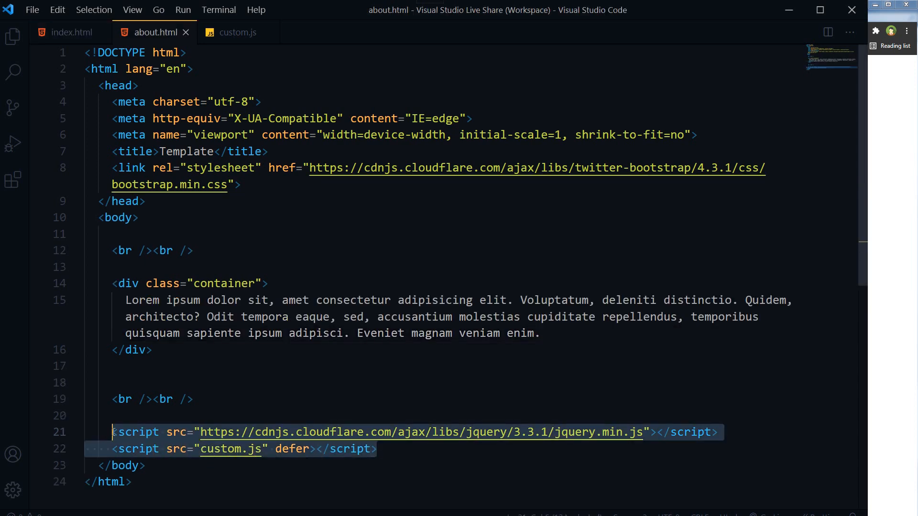
left_click(69, 32)
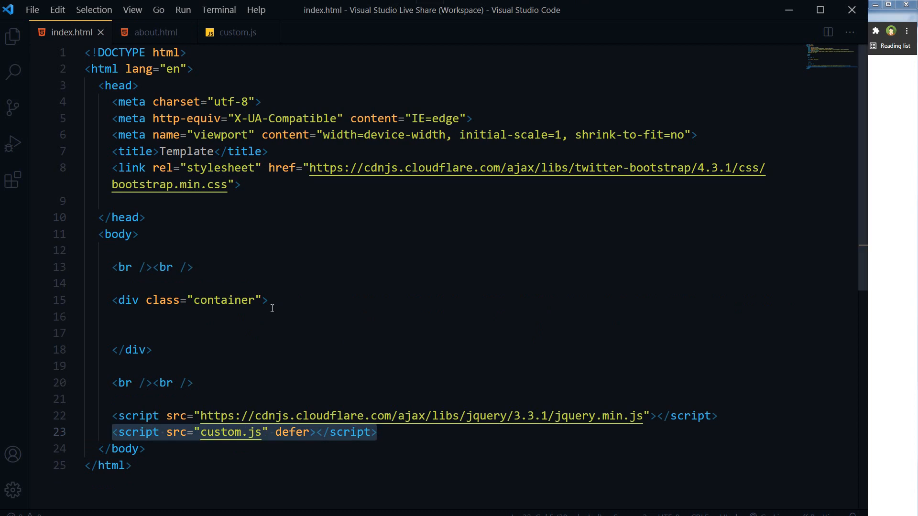
- Delete the extra blank line inside index.html's empty container div and save
left_click(271, 317)
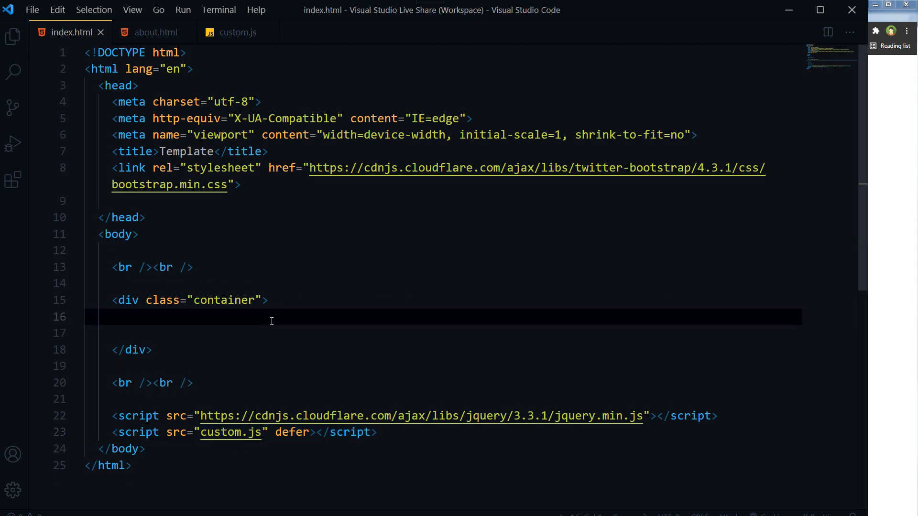
key("Backspace")
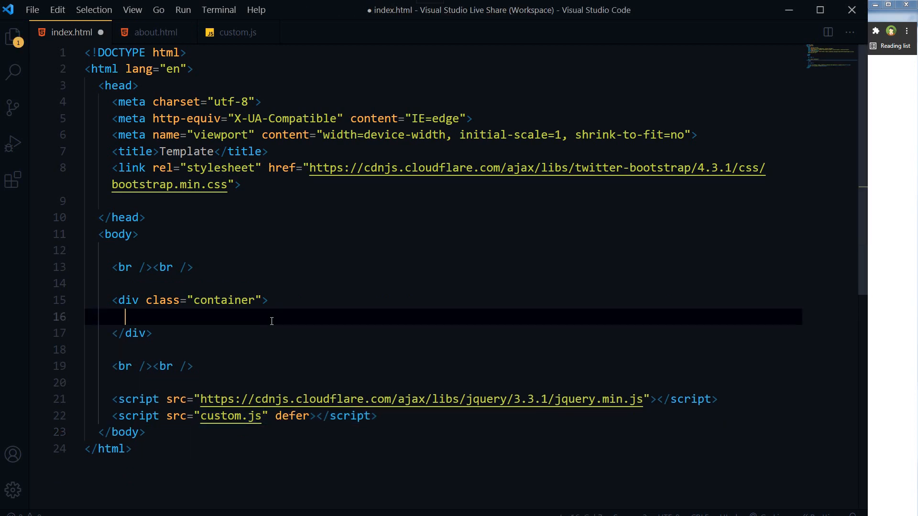
key("ctrl+s")
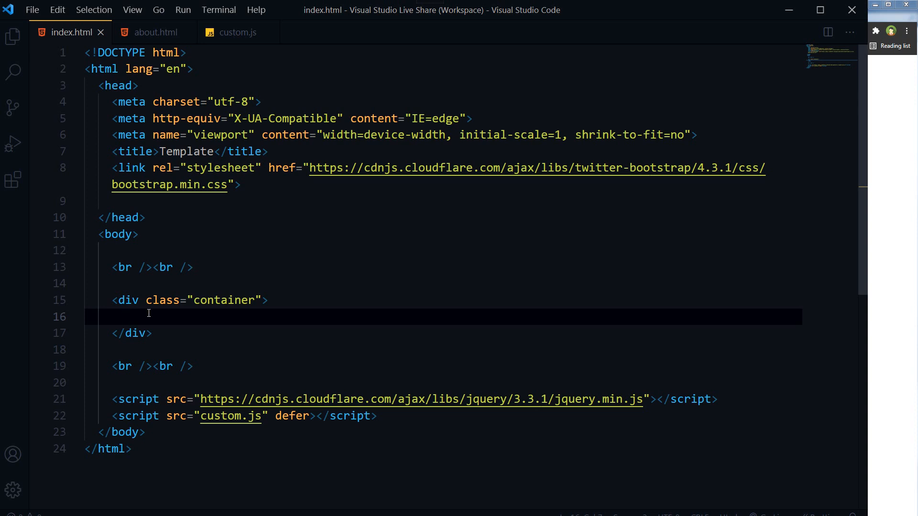
mouse_move(855, 260)
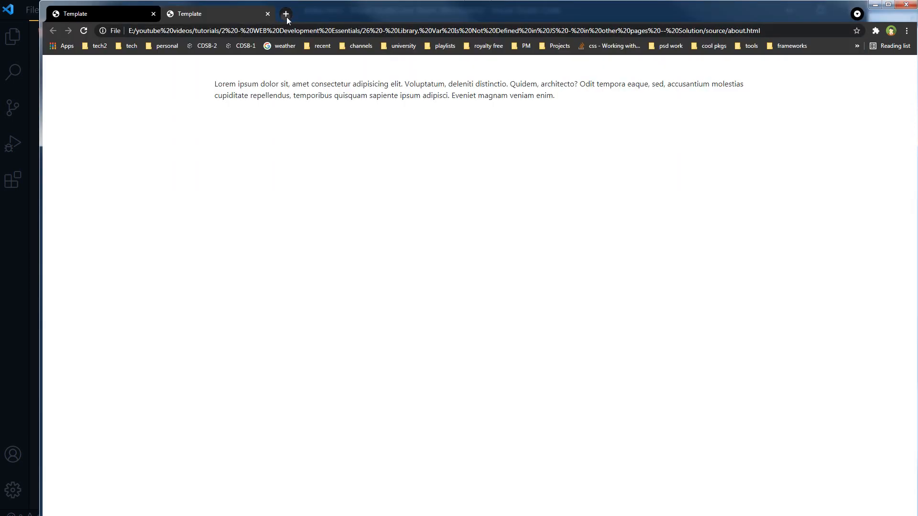
- Browse to the Owl Carousel Basic demo and scroll to its setup script and item markup
left_click(285, 14)
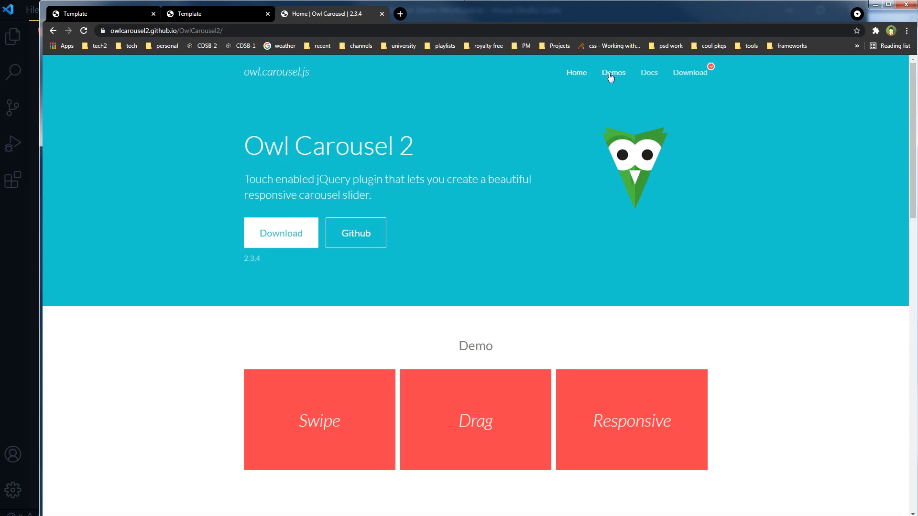
left_click(613, 71)
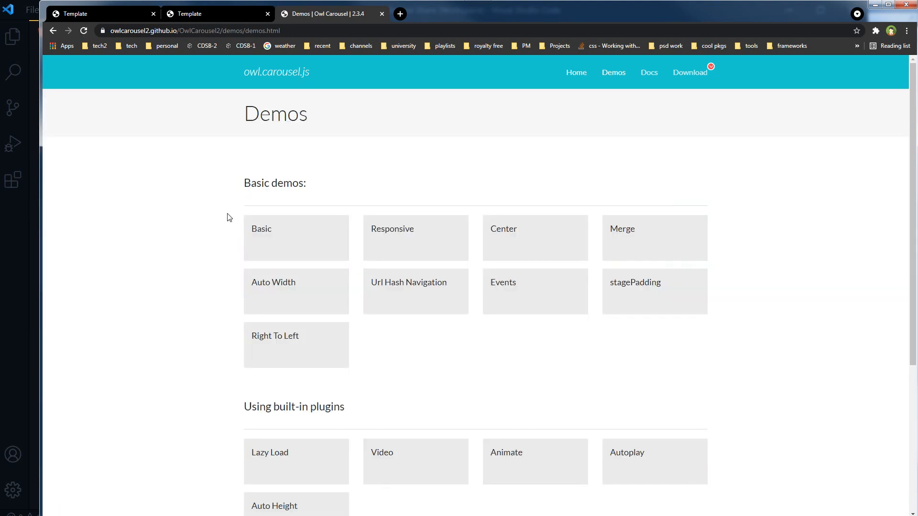
mouse_move(296, 238)
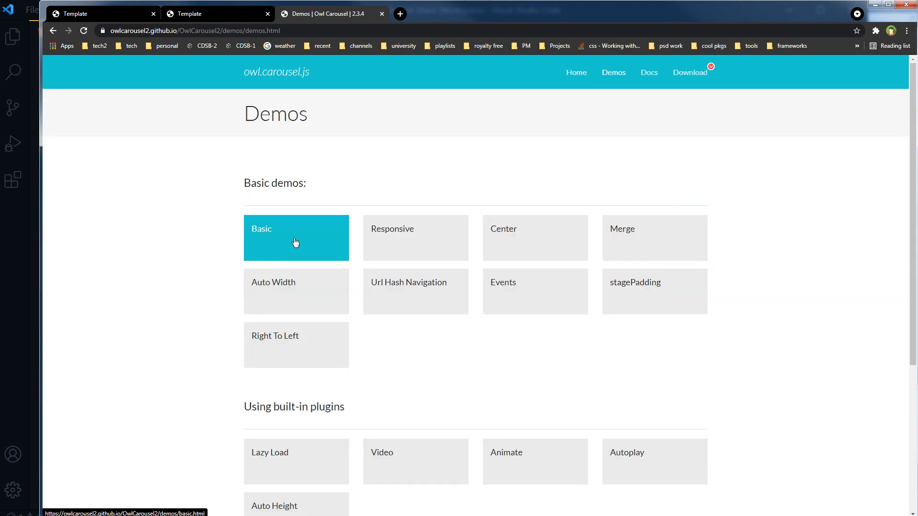
left_click(295, 238)
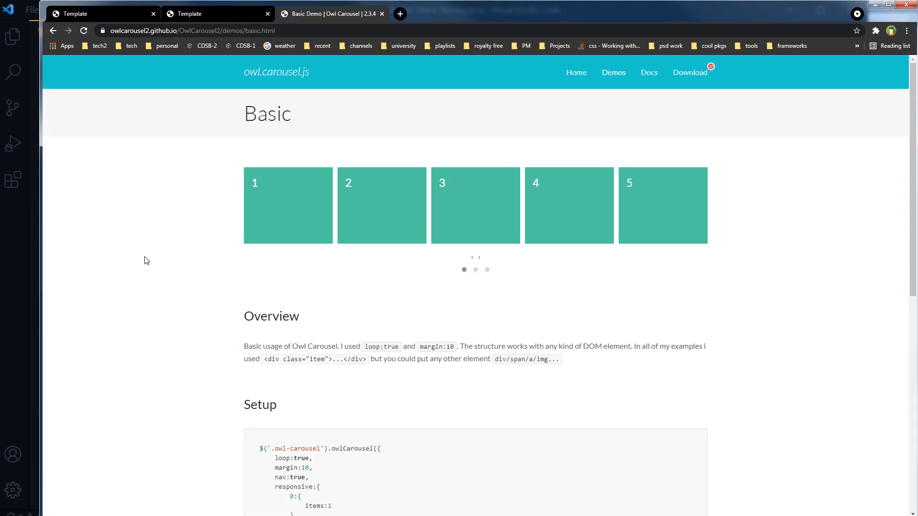
mouse_move(911, 184)
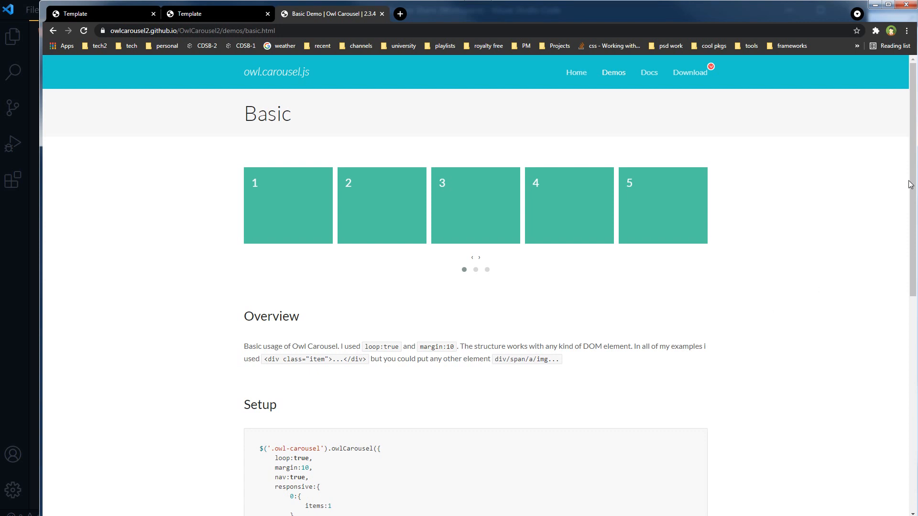
scroll("down", 3)
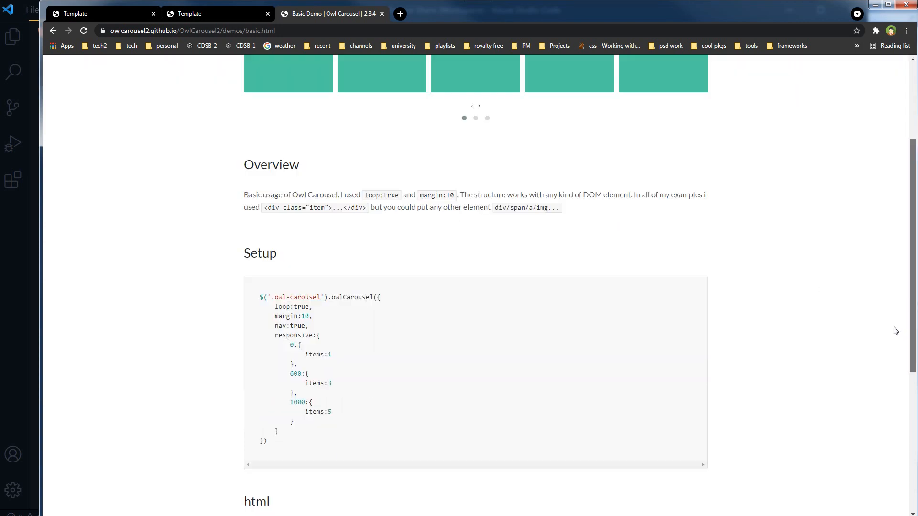
scroll("down", 3)
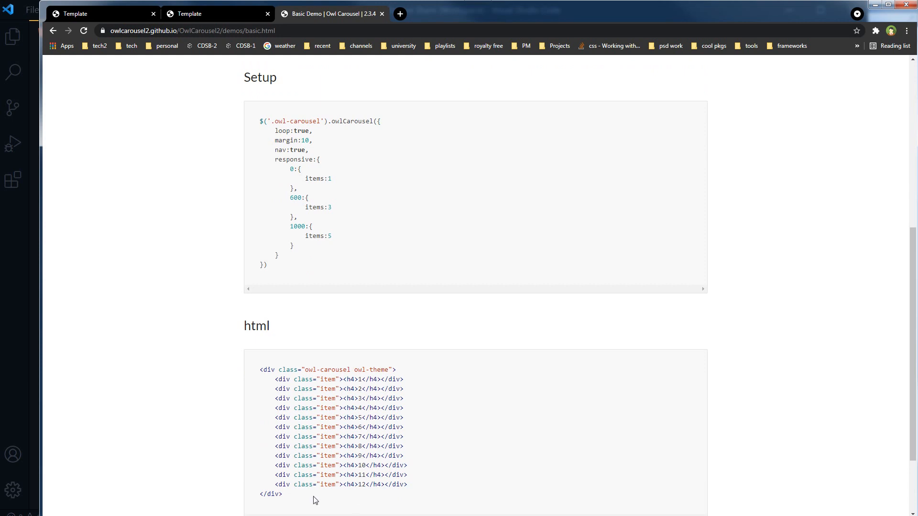
mouse_move(360, 252)
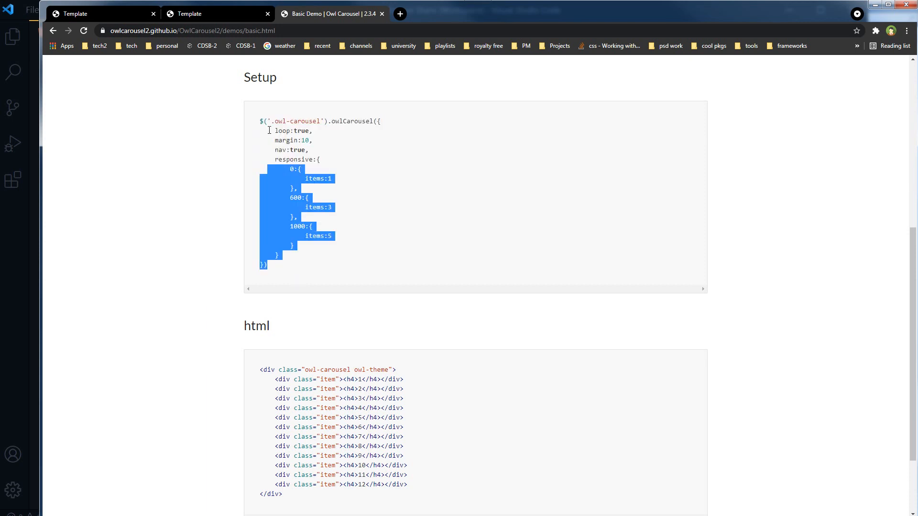
left_click(437, 169)
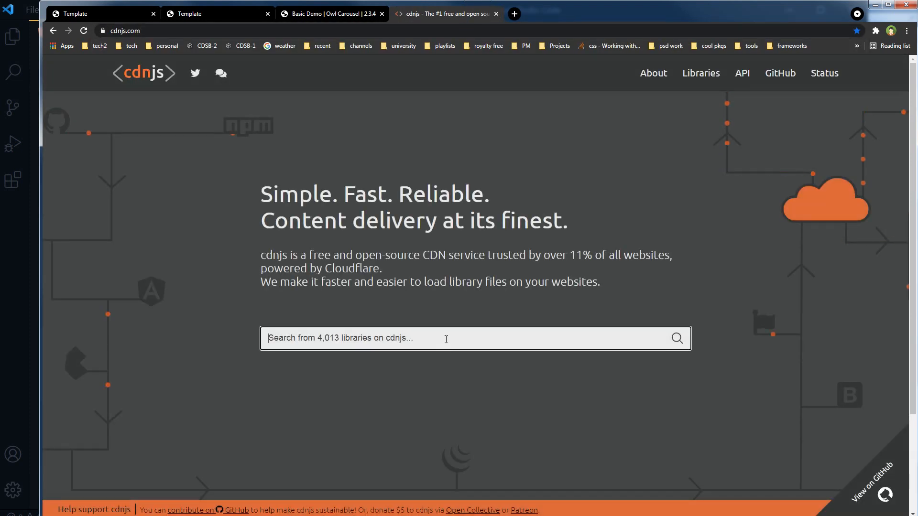
- Search cdnjs for 'owl car', open OwlCarousel2 and copy the owl.carousel.min.js reference
type("owl carousel")
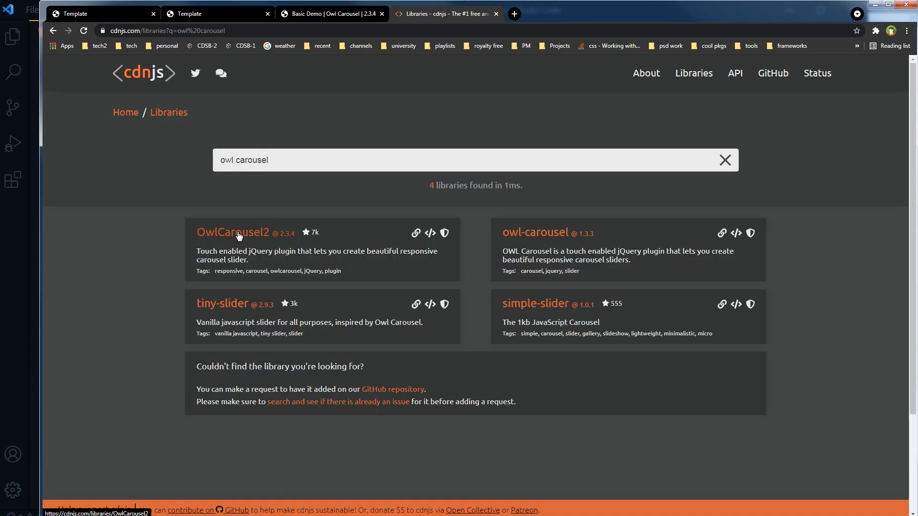
mouse_move(135, 242)
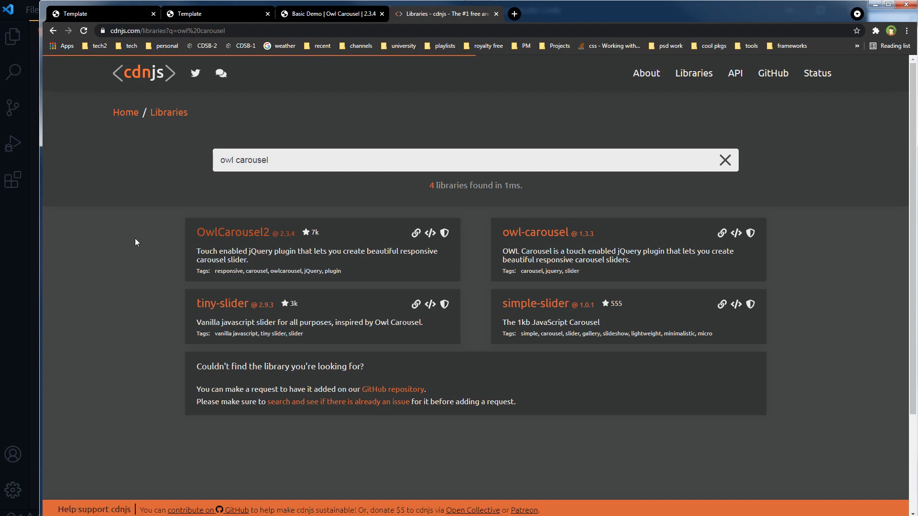
left_click(236, 232)
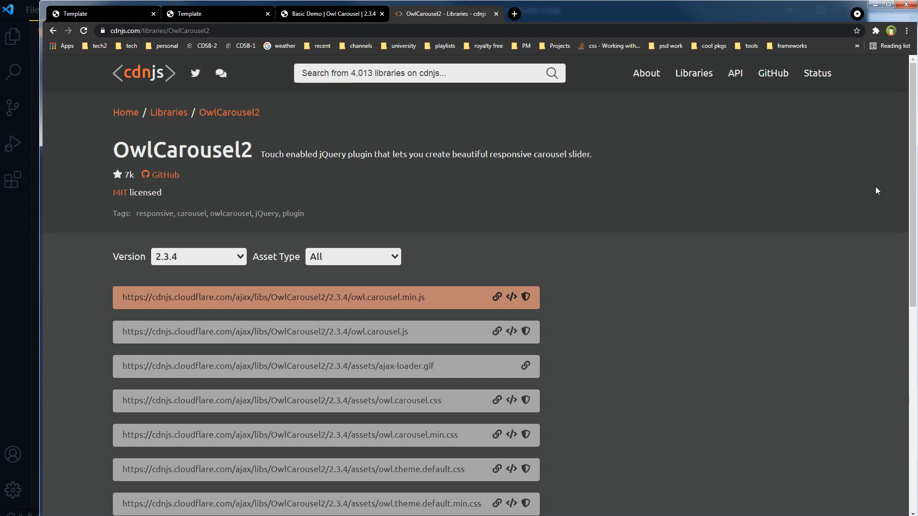
scroll("down", 3)
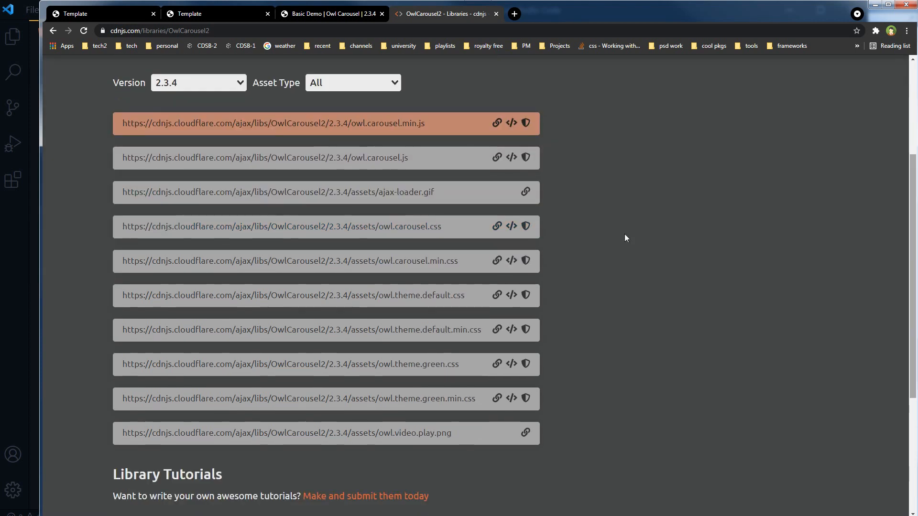
mouse_move(369, 133)
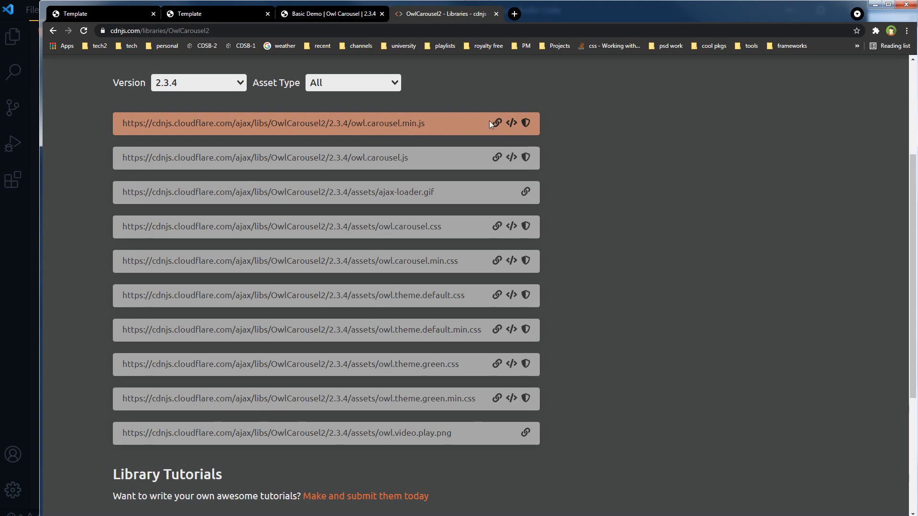
left_click(510, 123)
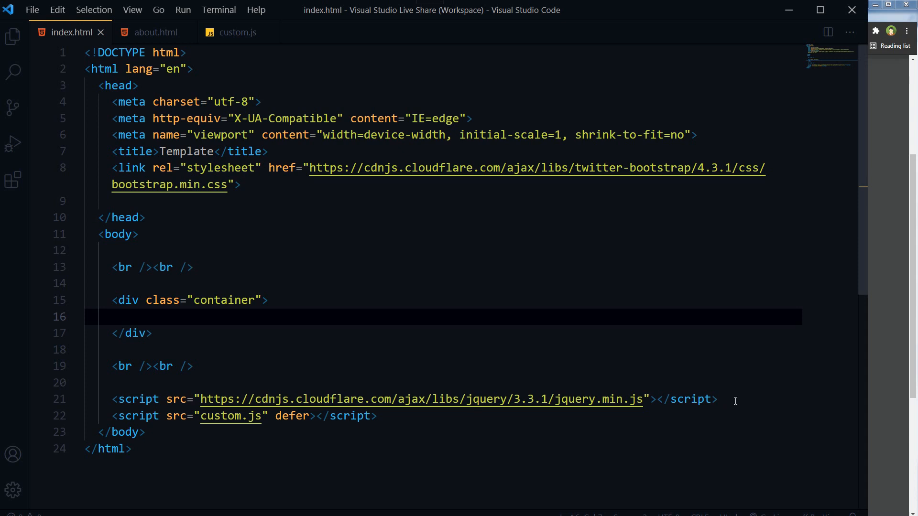
- Add the cdnjs owl.carousel and theme stylesheets plus jQuery, owl.carousel.min.js and custom.js tags to index.html
key("Enter")
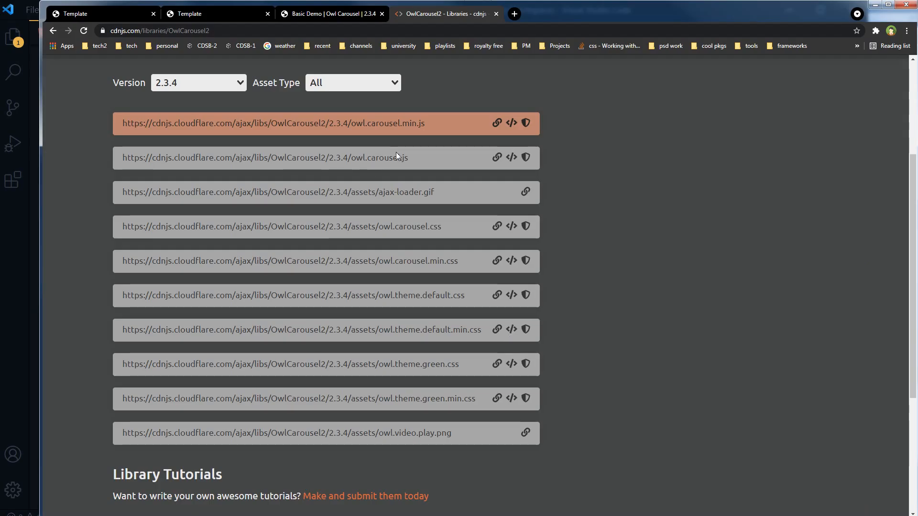
mouse_move(436, 260)
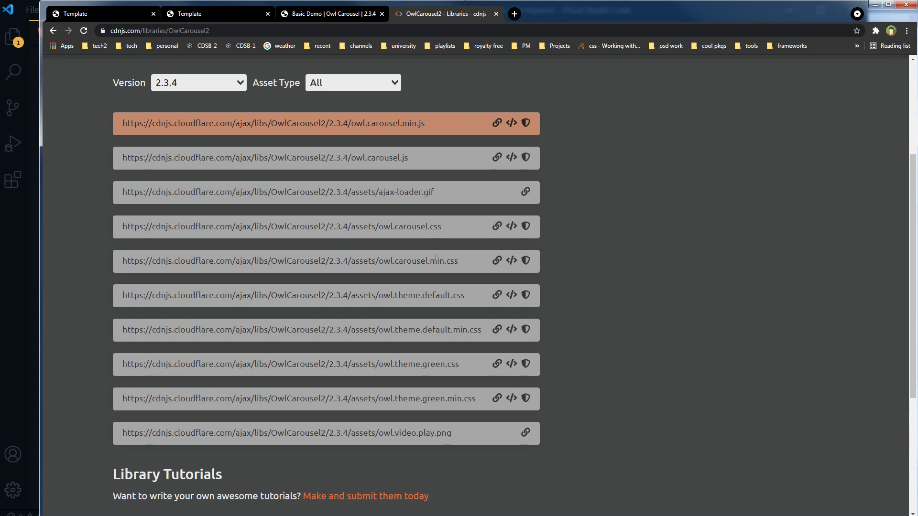
mouse_move(511, 260)
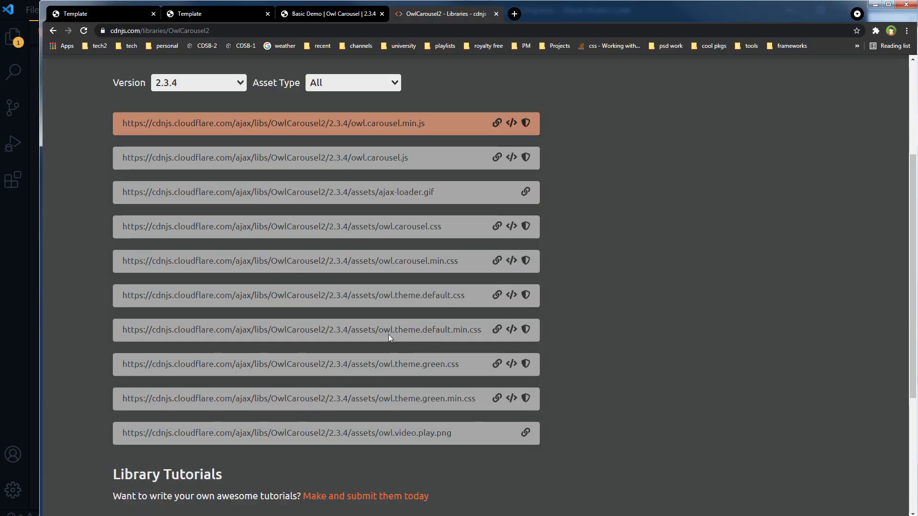
mouse_move(464, 331)
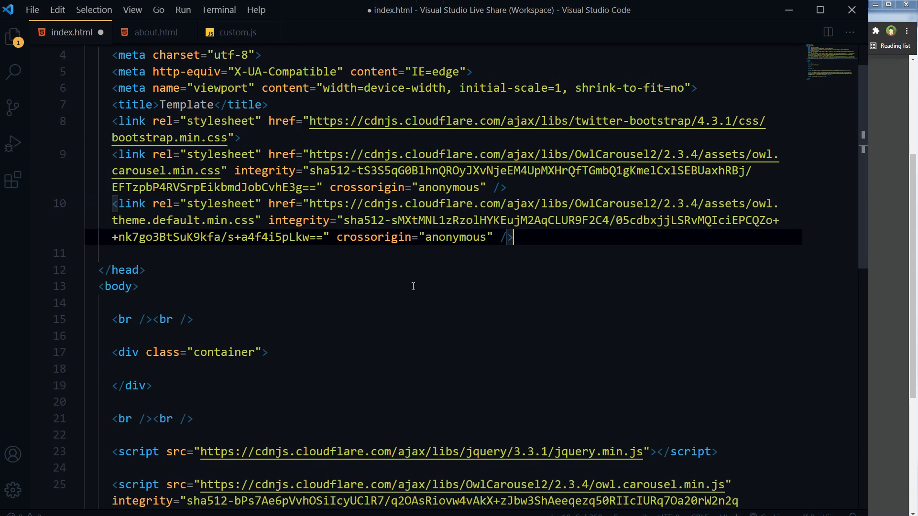
key("Backspace")
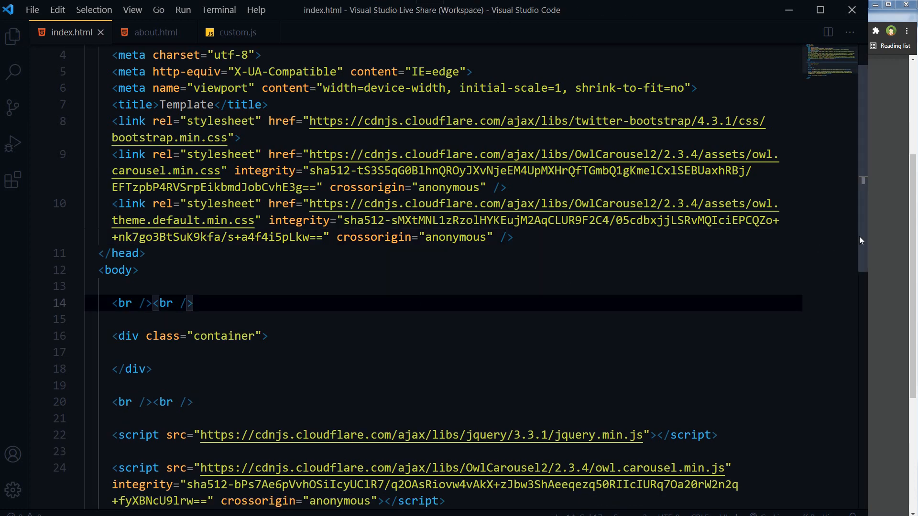
scroll("down", 3)
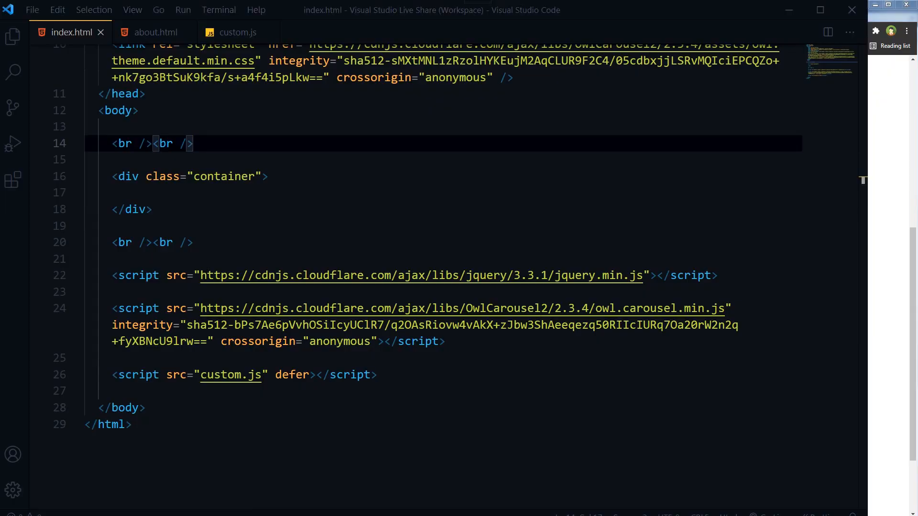
- Paste the twelve-item owl-carousel owl-theme block into the container div and save index.html
left_click(274, 193)
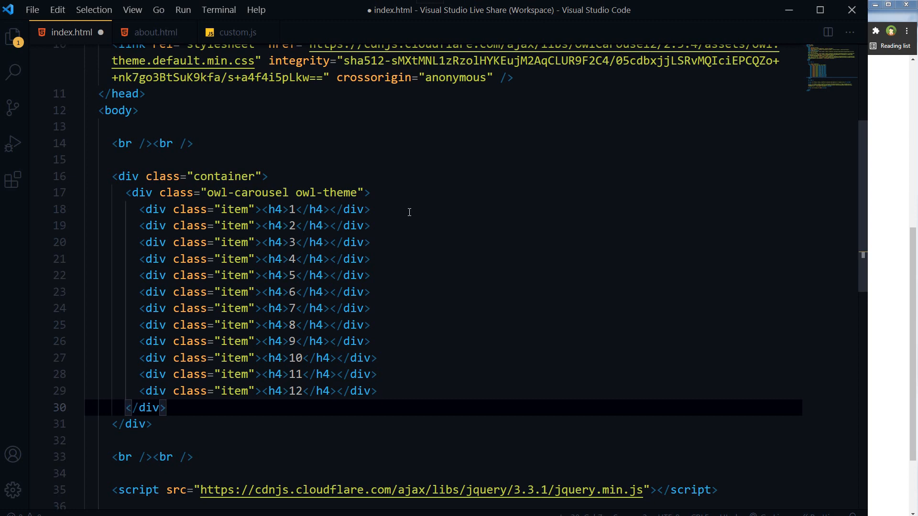
key("ctrl+s")
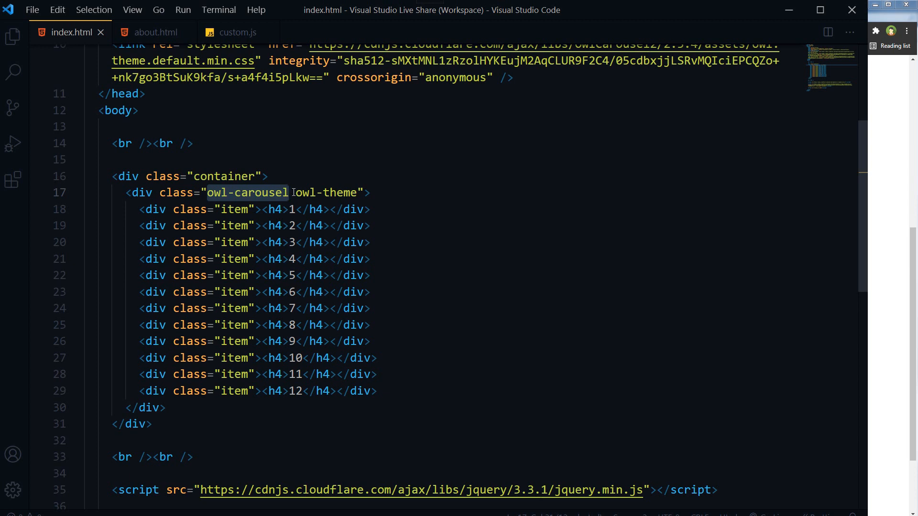
mouse_move(424, 202)
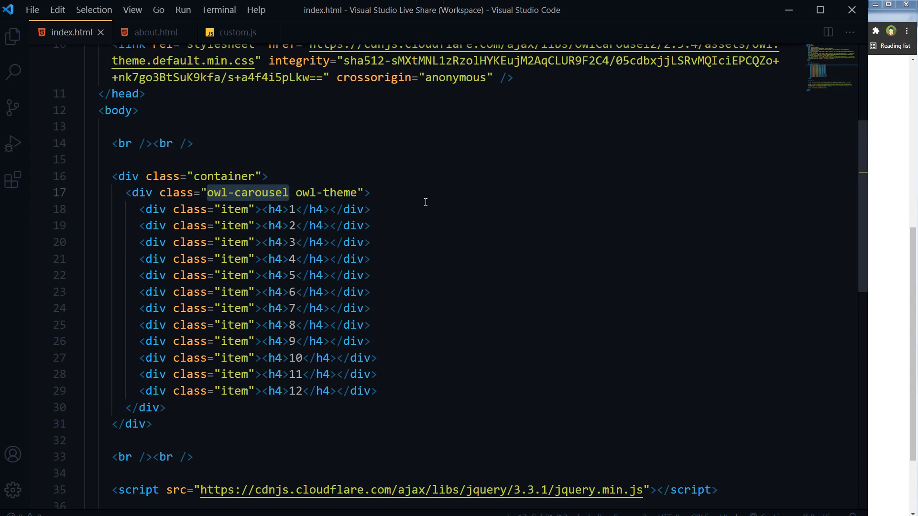
mouse_move(234, 33)
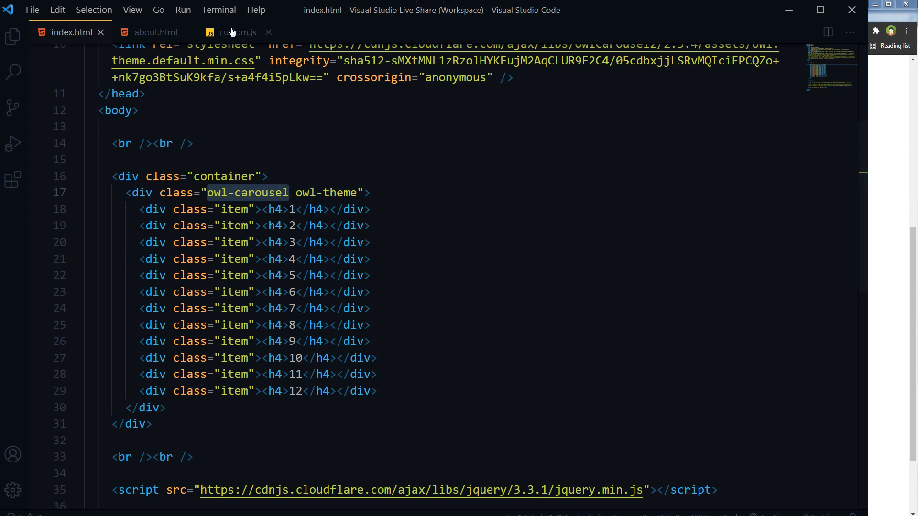
- Write $(document).ready(function(){}); at the top of custom.js
left_click(236, 33)
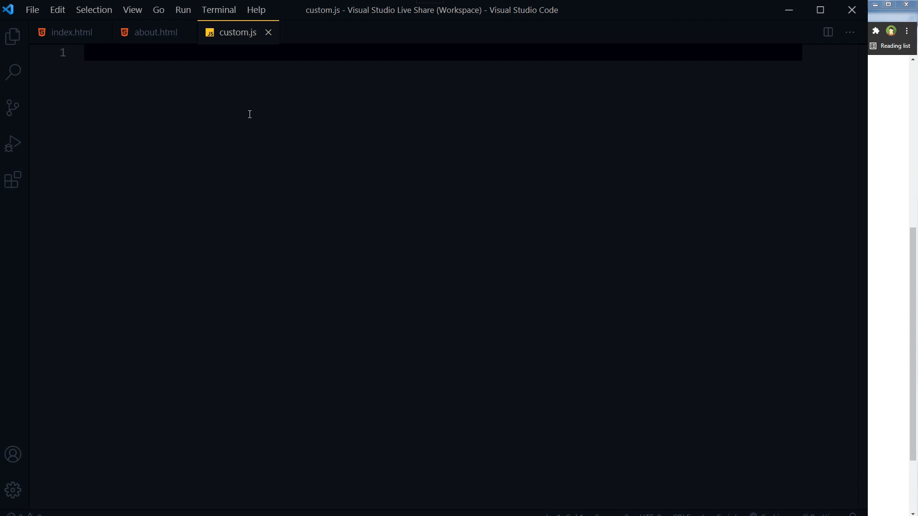
type("$(document)")
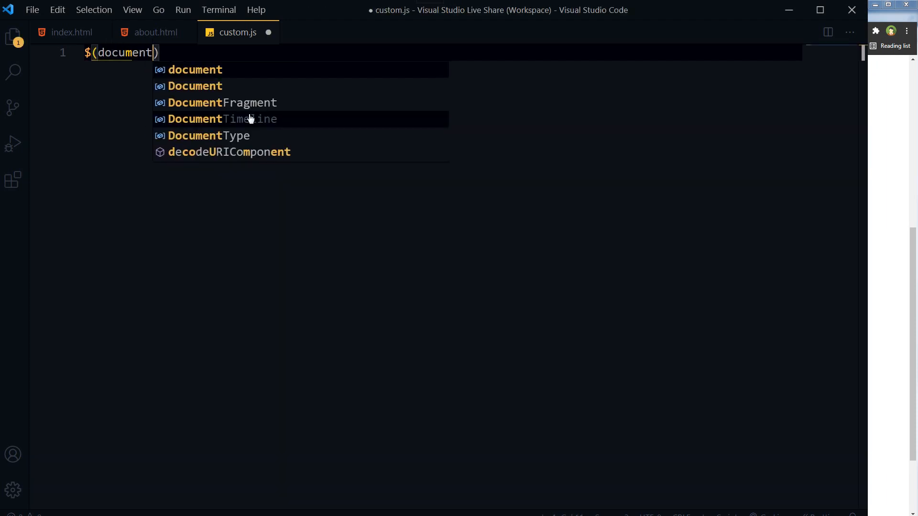
key("Escape")
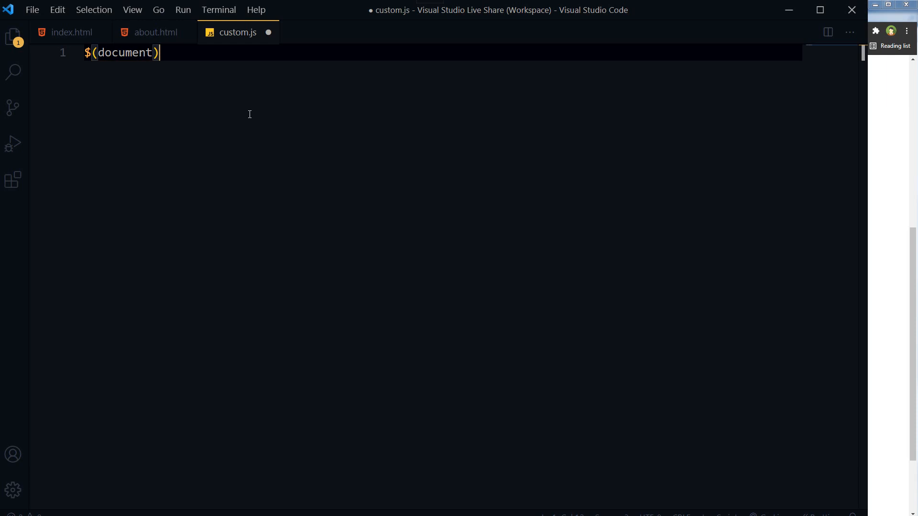
type(".ready")
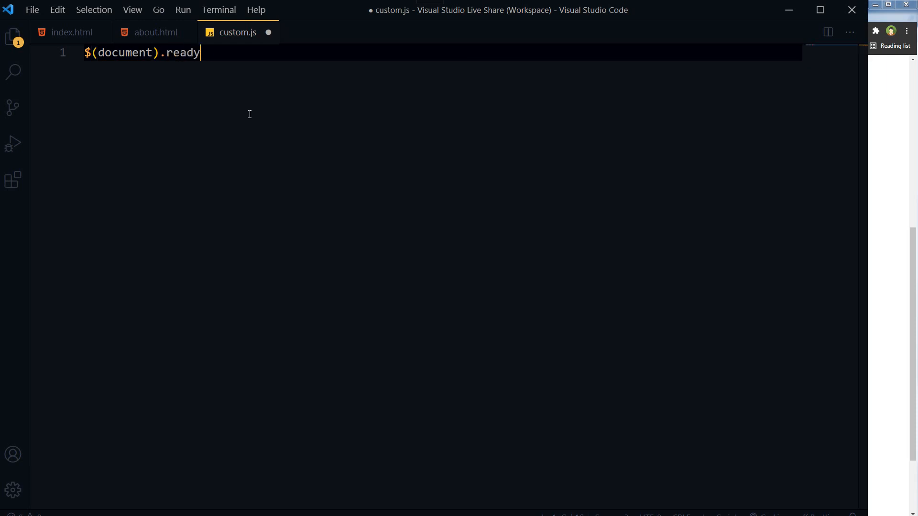
type("(function(){")
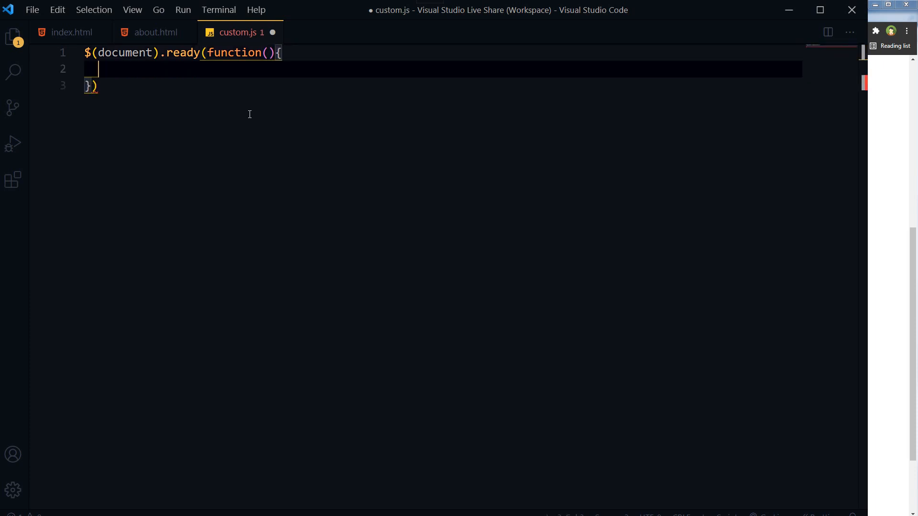
type(";")
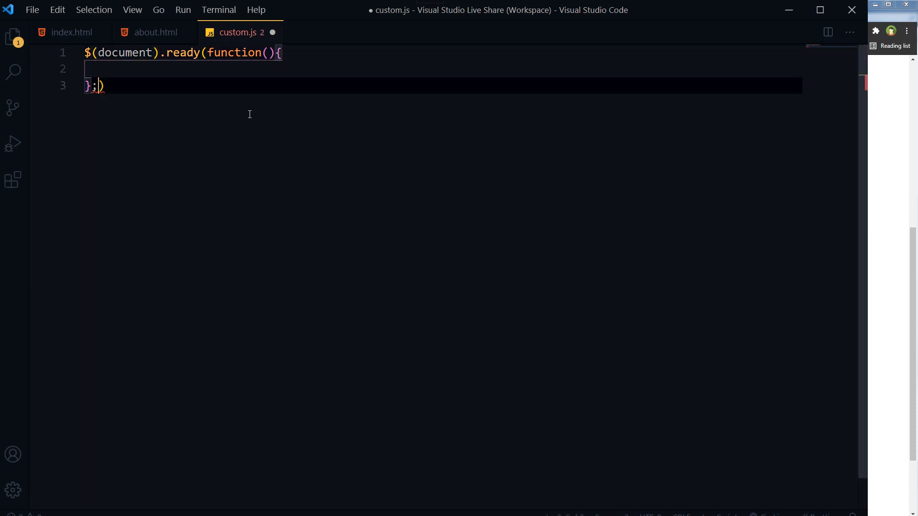
- Paste the owlCarousel setup with loop, margin, nav and responsive options inside the ready function and save
key("Backspace")
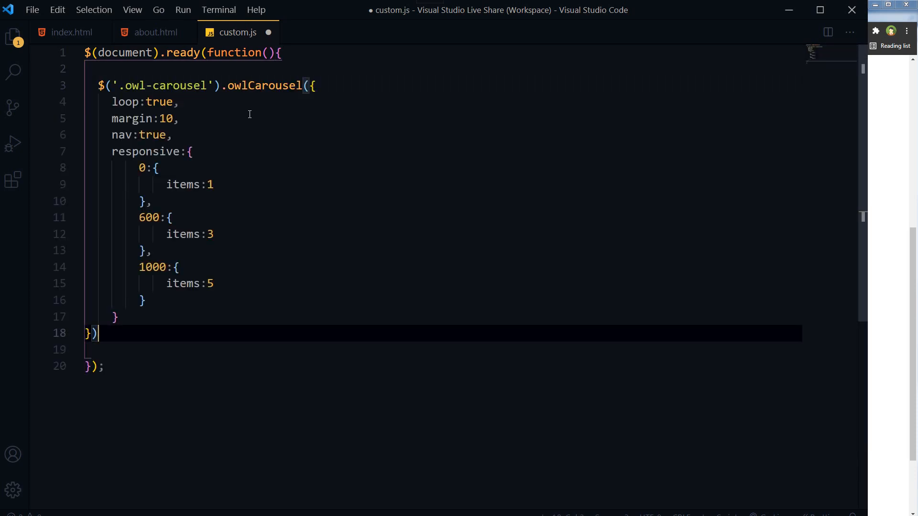
type(";")
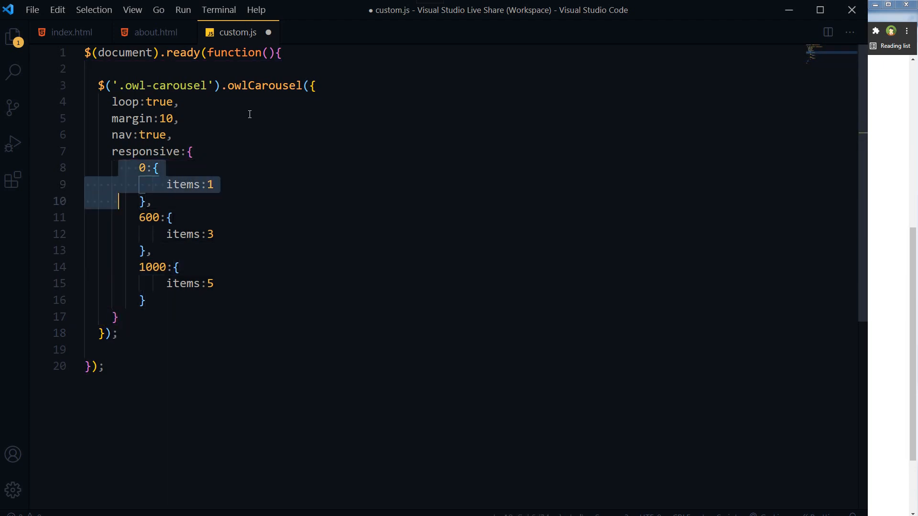
left_click(117, 135)
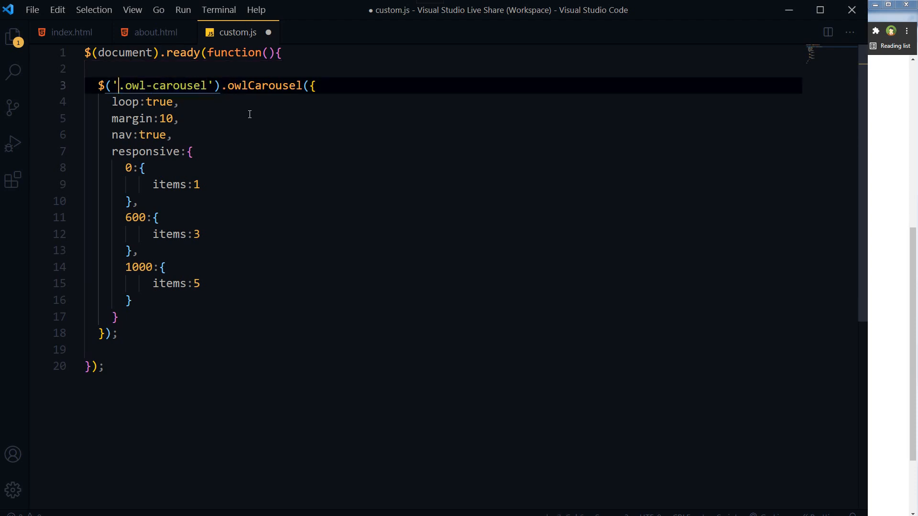
key("ctrl+s")
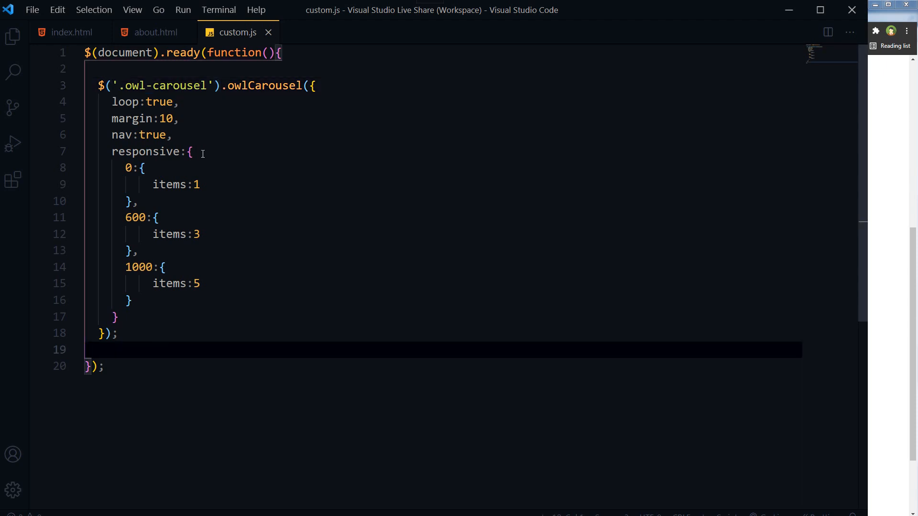
- Check the scripts in about.html and index.html, then bring up the browser's index page
left_click(156, 33)
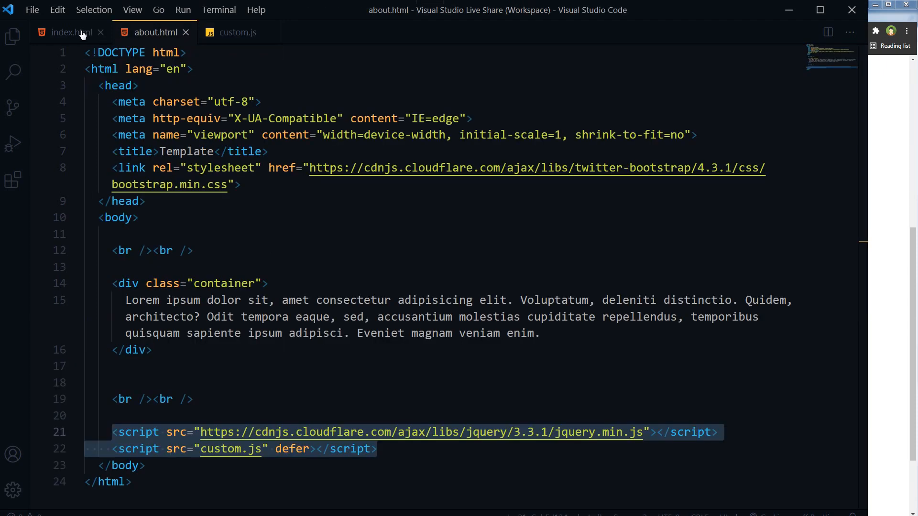
left_click(66, 32)
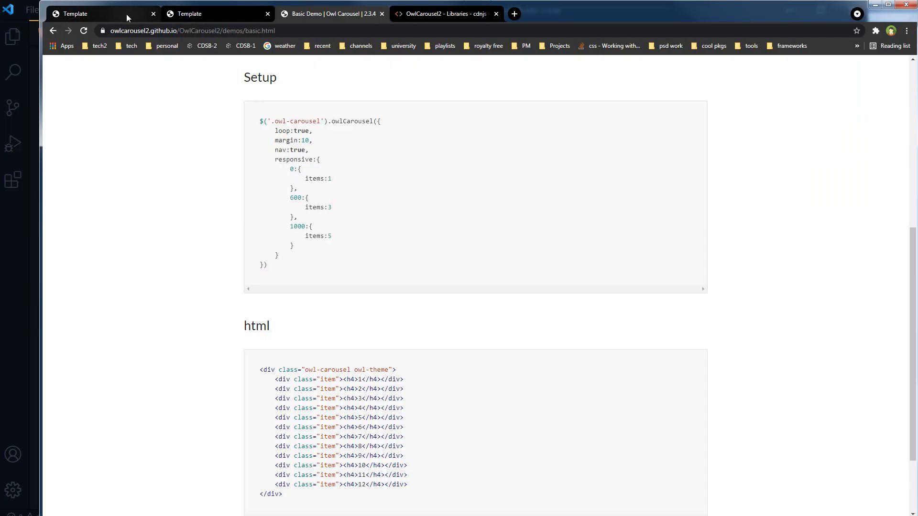
left_click(103, 13)
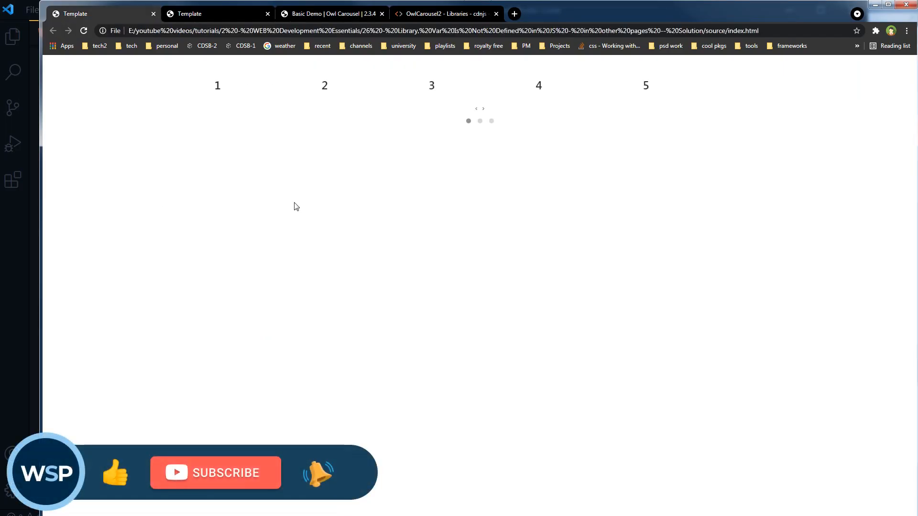
- View the index page's working carousel, switch to the about page and open DevTools
left_click(480, 121)
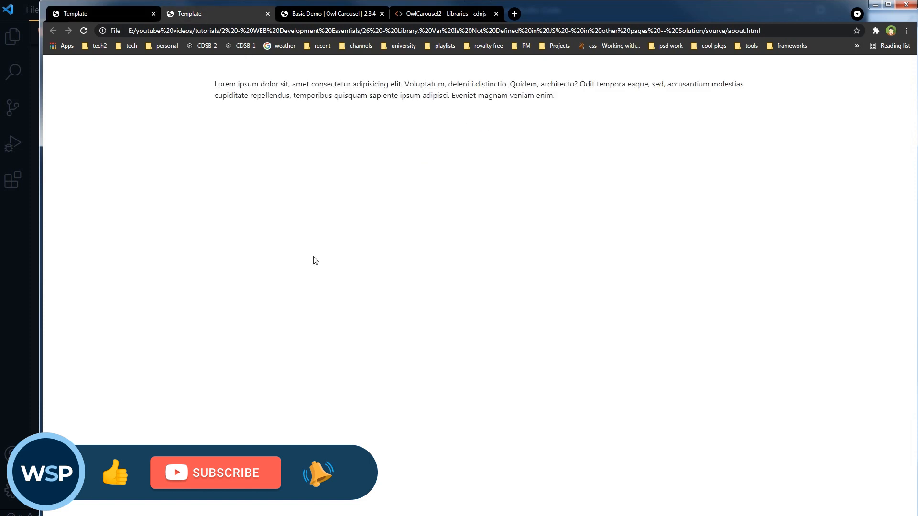
mouse_move(379, 220)
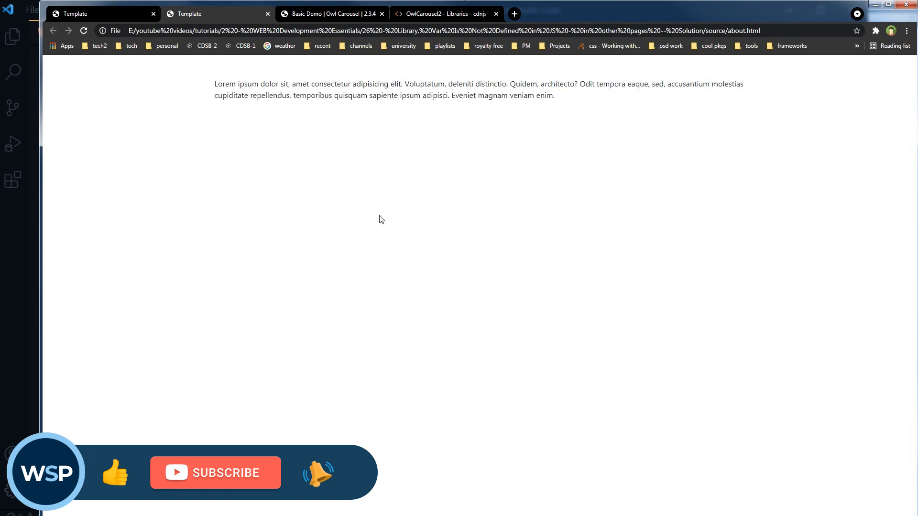
right_click(379, 220)
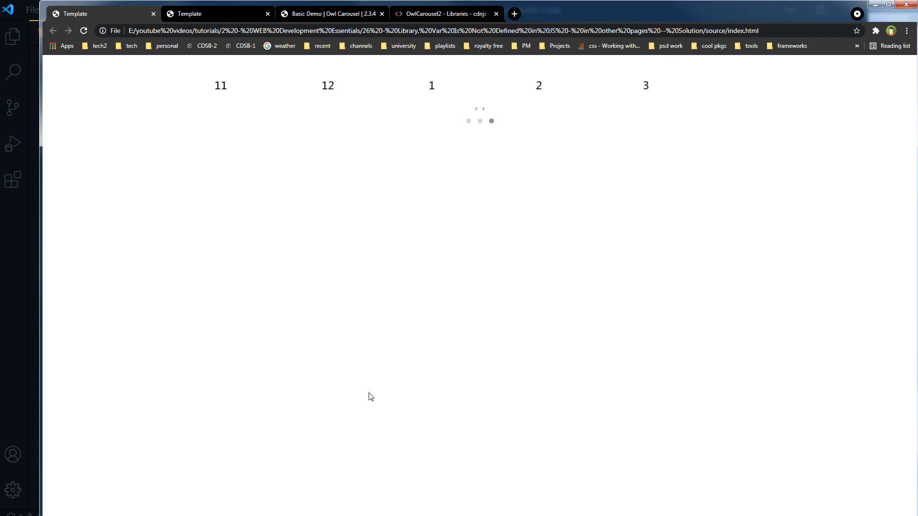
key("F12")
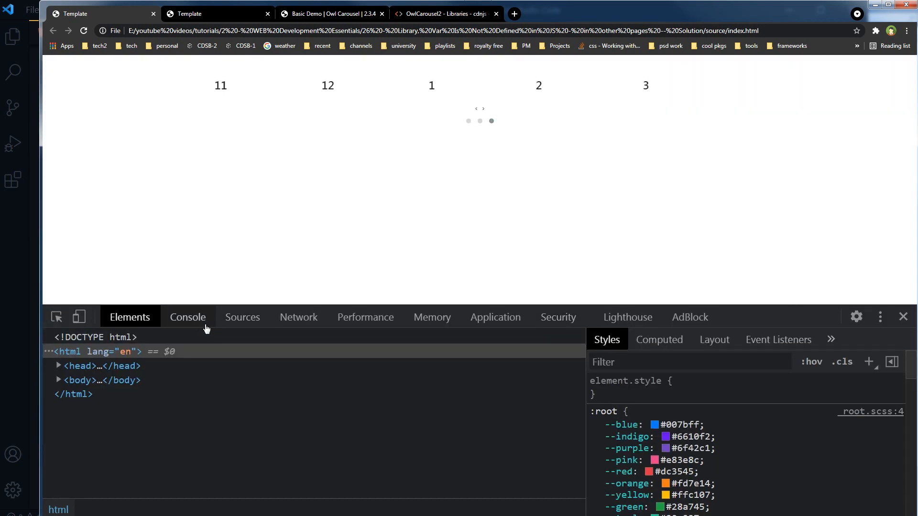
left_click(187, 316)
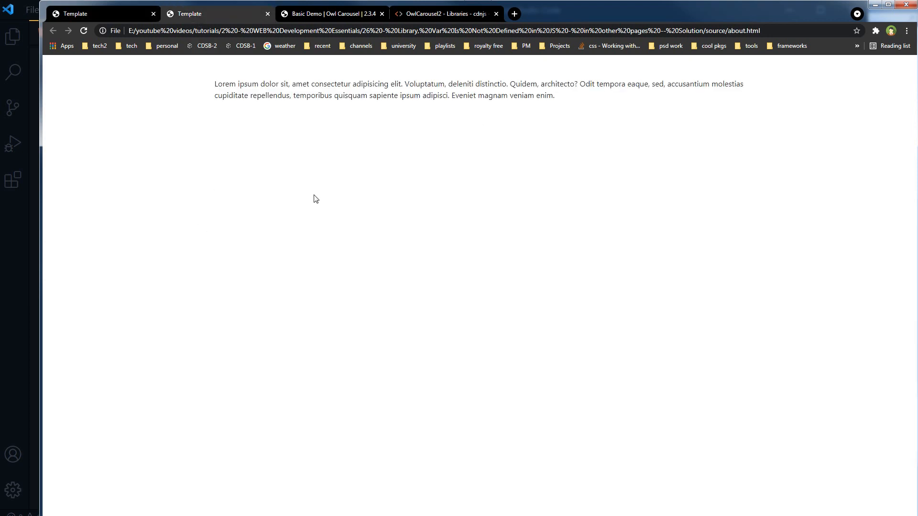
mouse_move(374, 341)
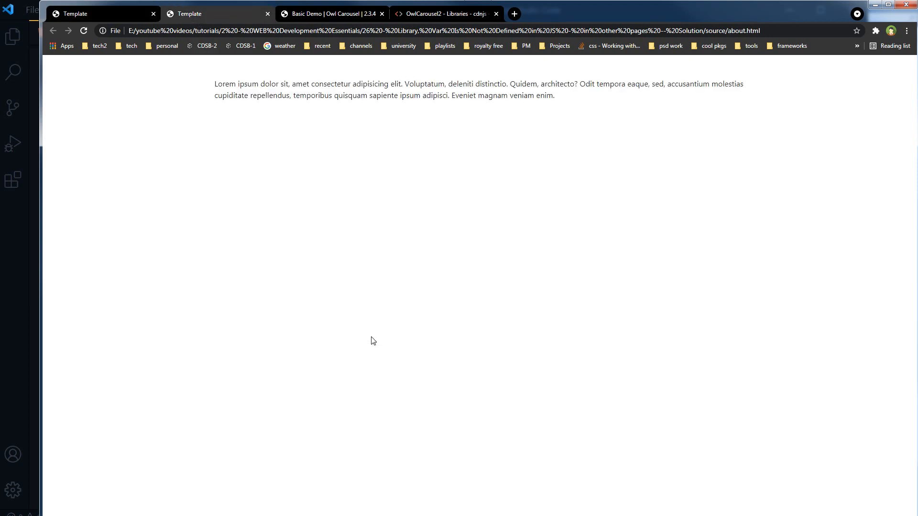
- Show the about page's console with the owlCarousel is not a function TypeError from custom.js
key("F12")
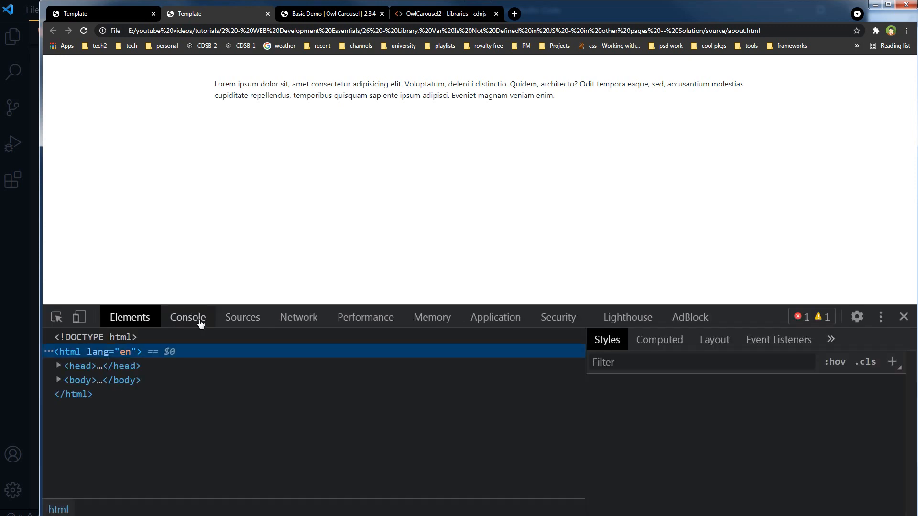
left_click(188, 317)
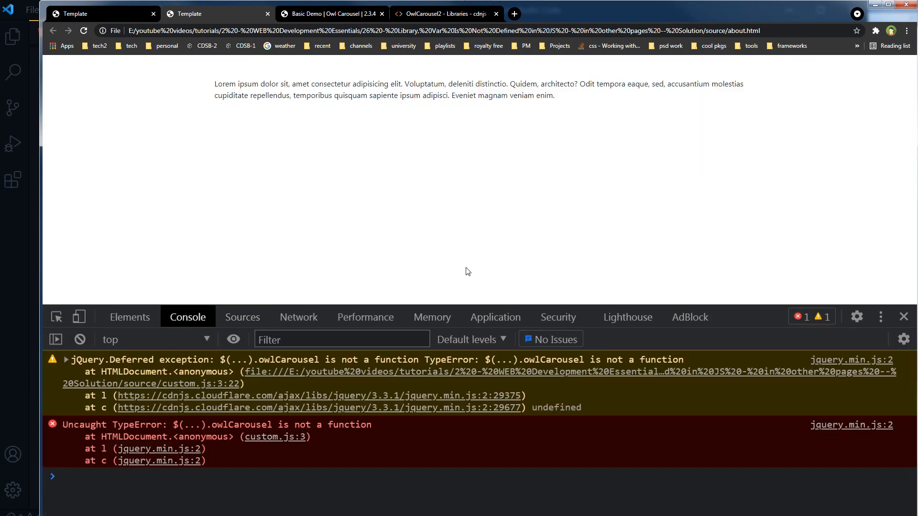
mouse_move(505, 466)
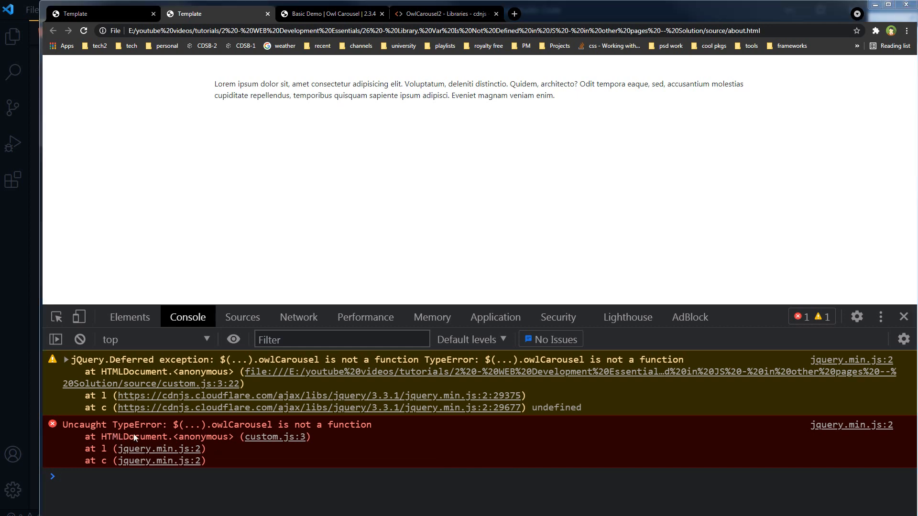
mouse_move(179, 425)
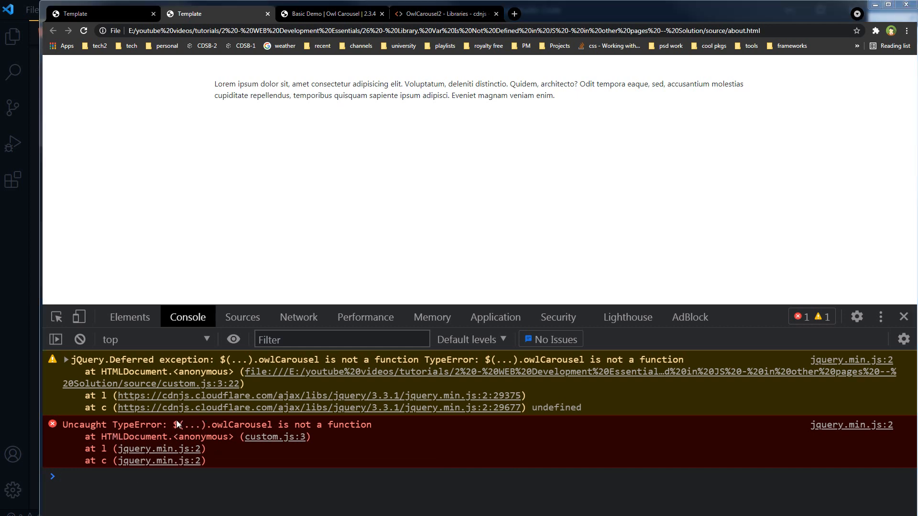
mouse_move(221, 433)
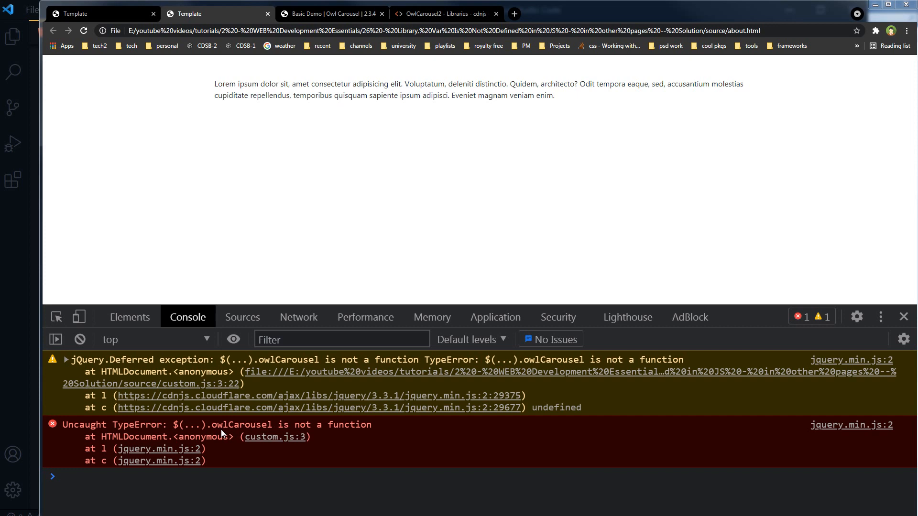
mouse_move(357, 437)
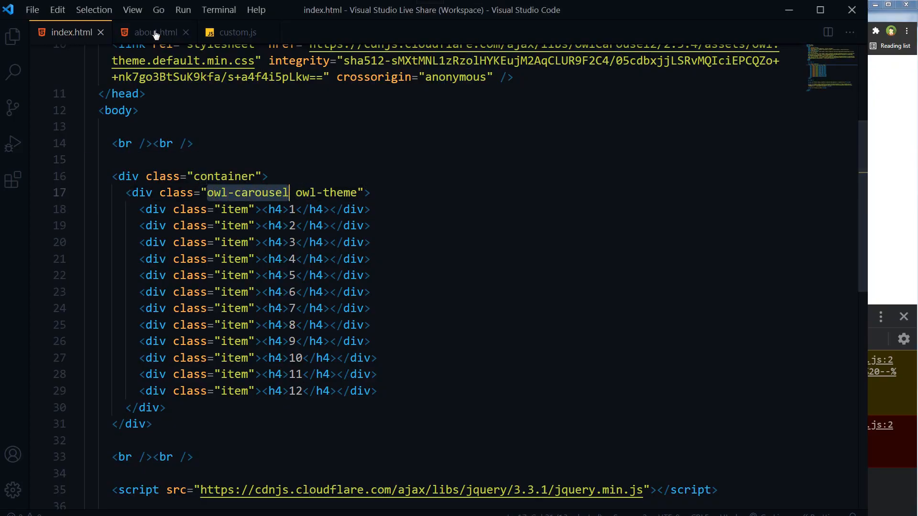
- Review about.html and index.html sources, then insert a blank line above the carousel initializer in custom.js
left_click(153, 32)
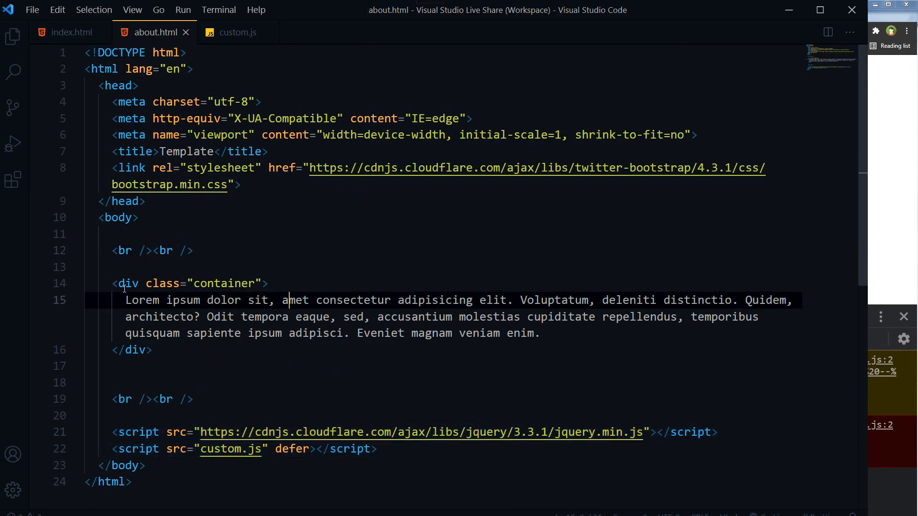
left_click(136, 350)
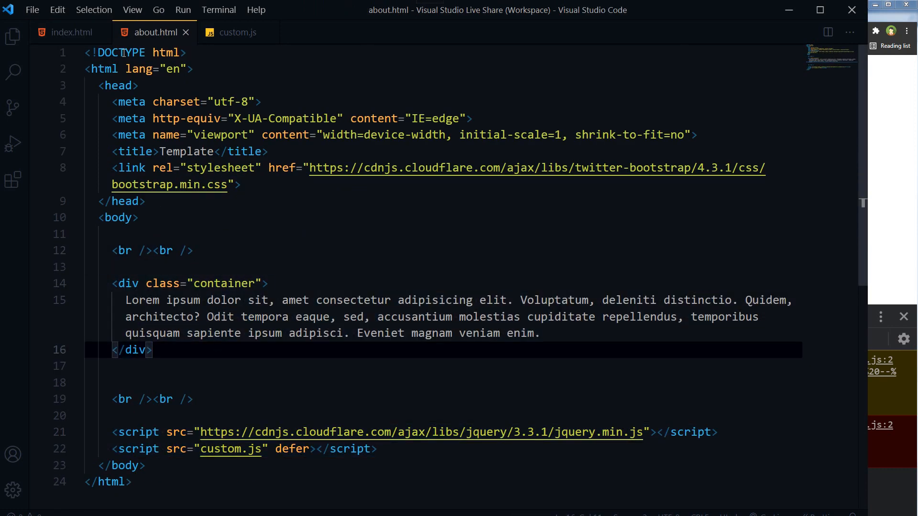
left_click(68, 32)
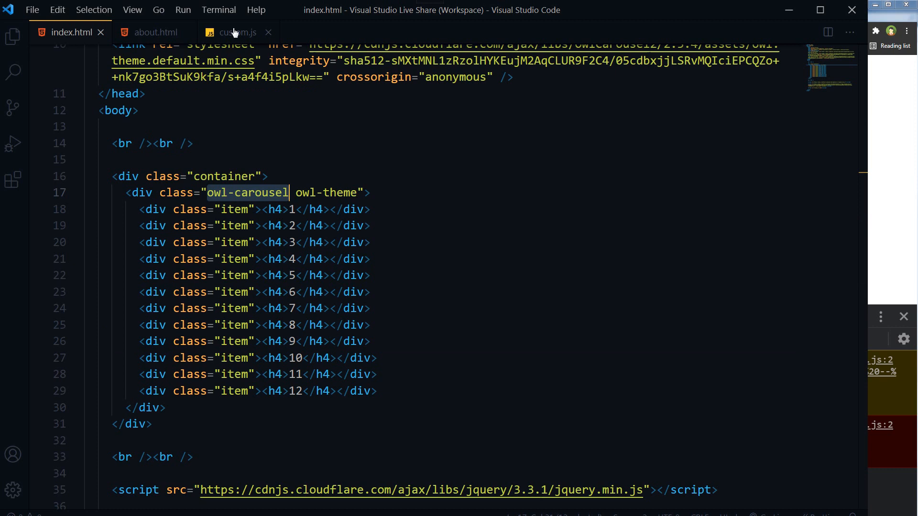
left_click(236, 32)
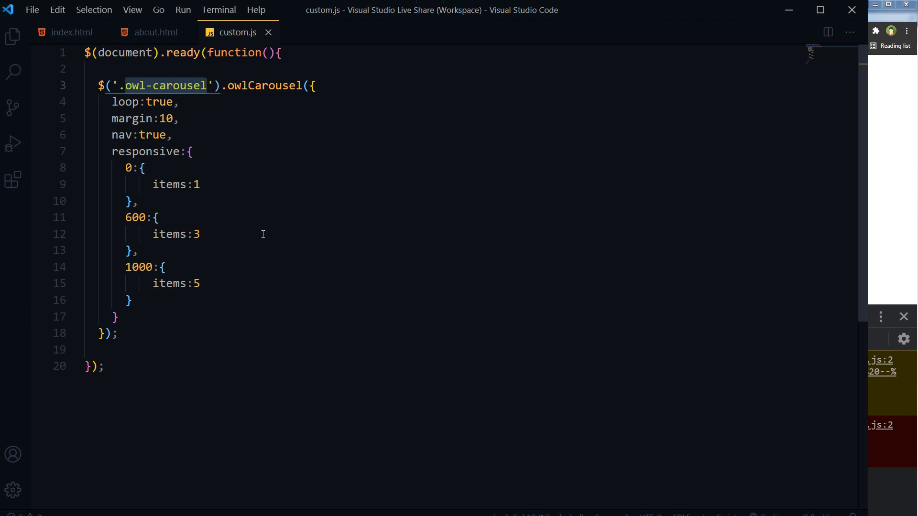
key("enter")
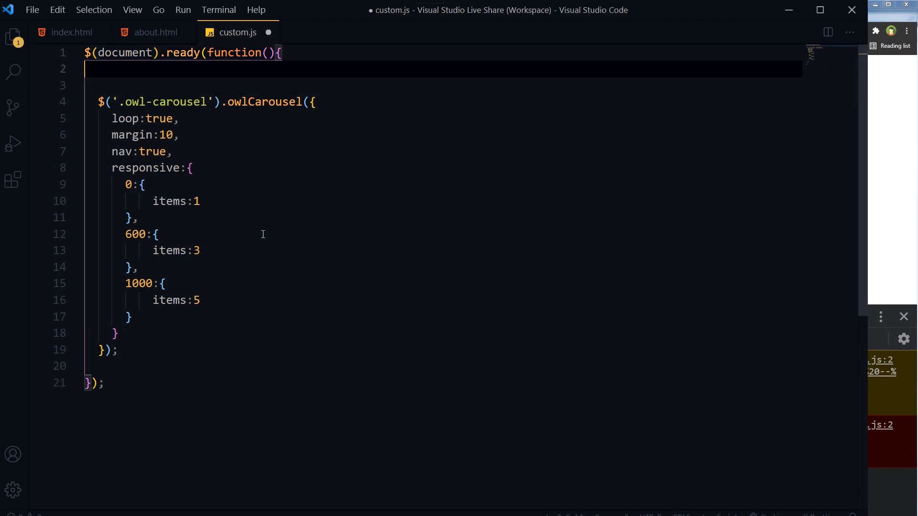
- Write the condition if ( $('.owl-carousel').length ) { } above the initializer
key("enter")
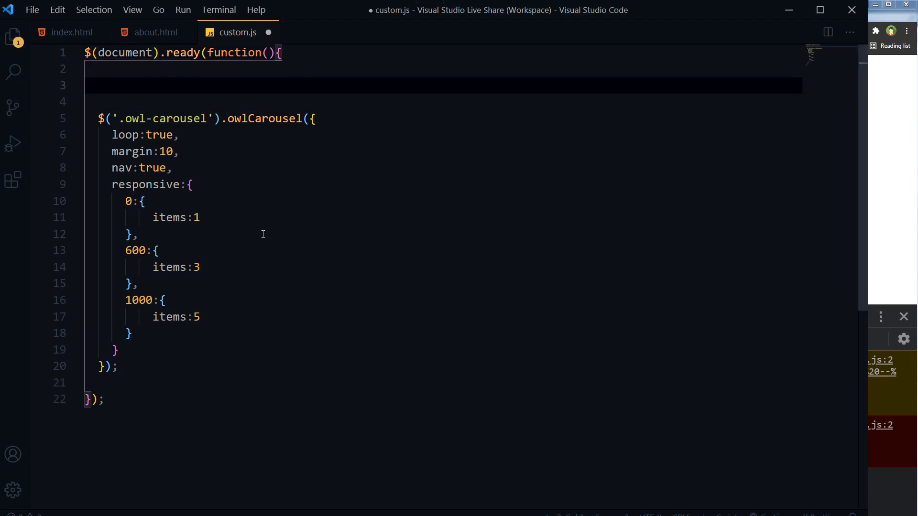
type("if (  ) {")
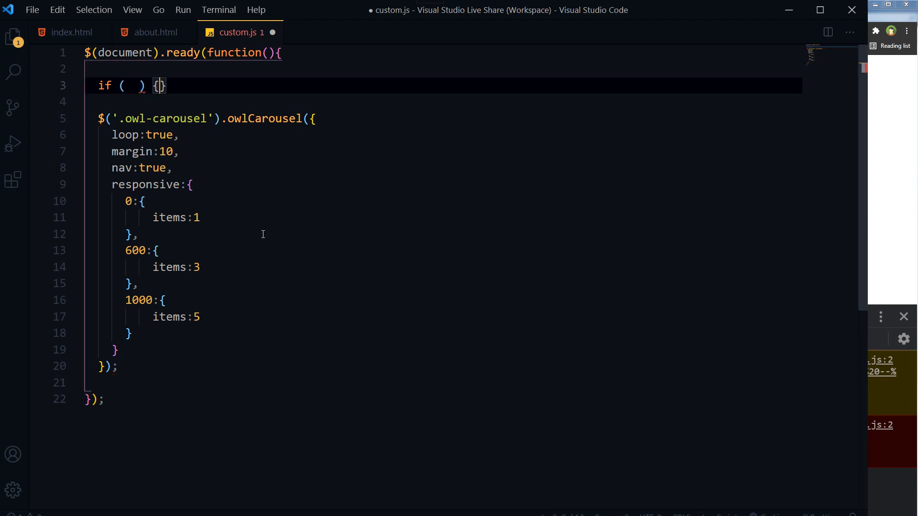
key("Enter")
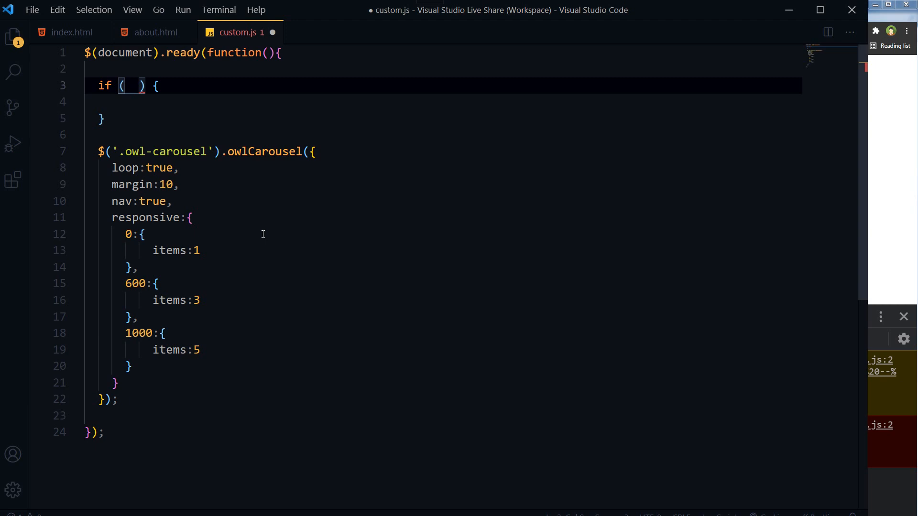
type("$(")
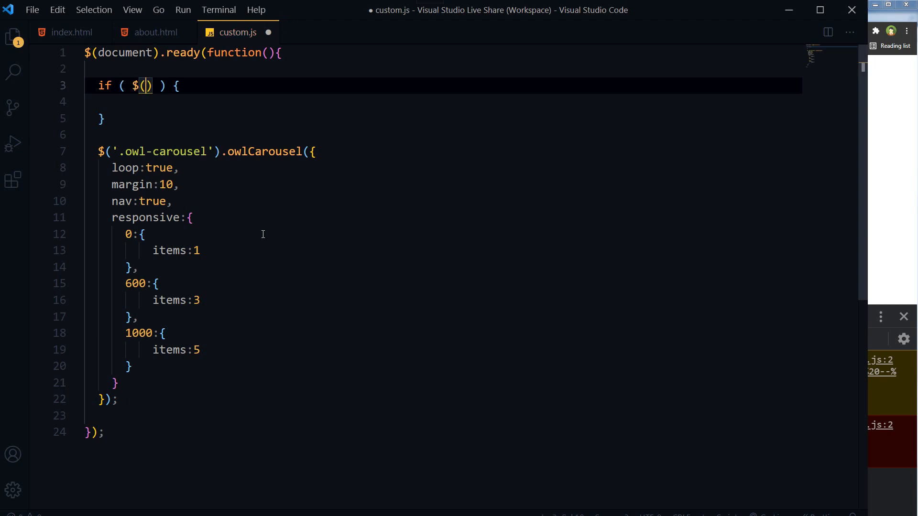
type("''")
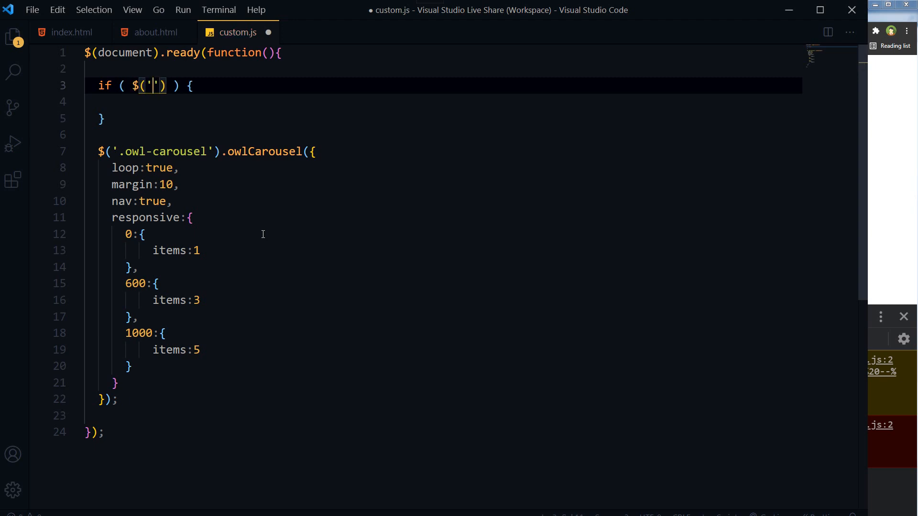
type(".owl-")
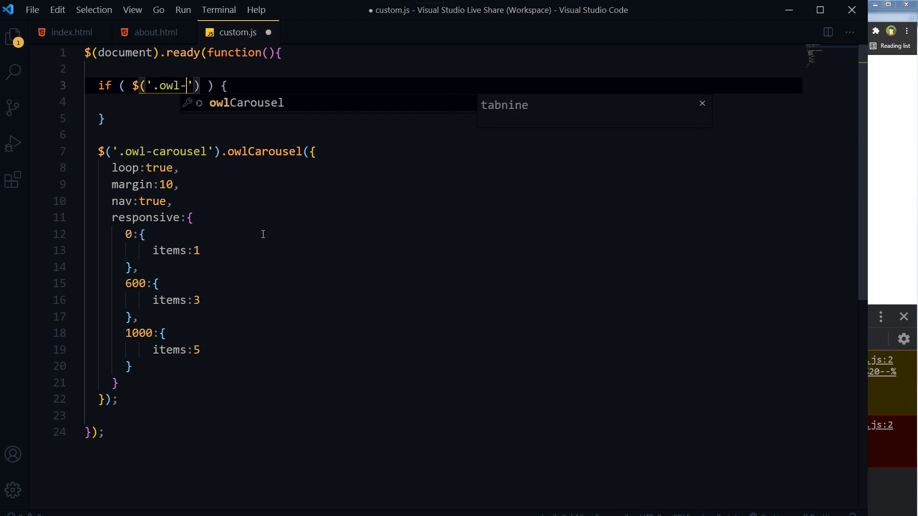
type("carousel")
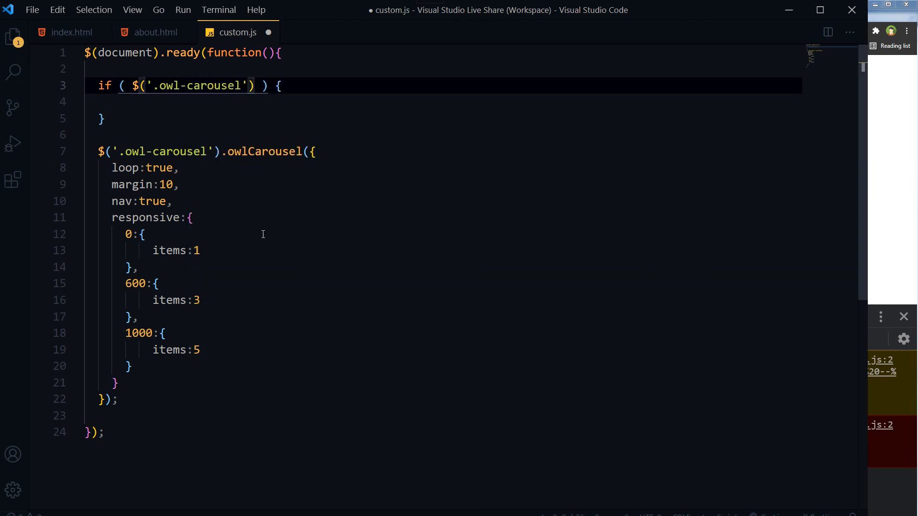
type(".length")
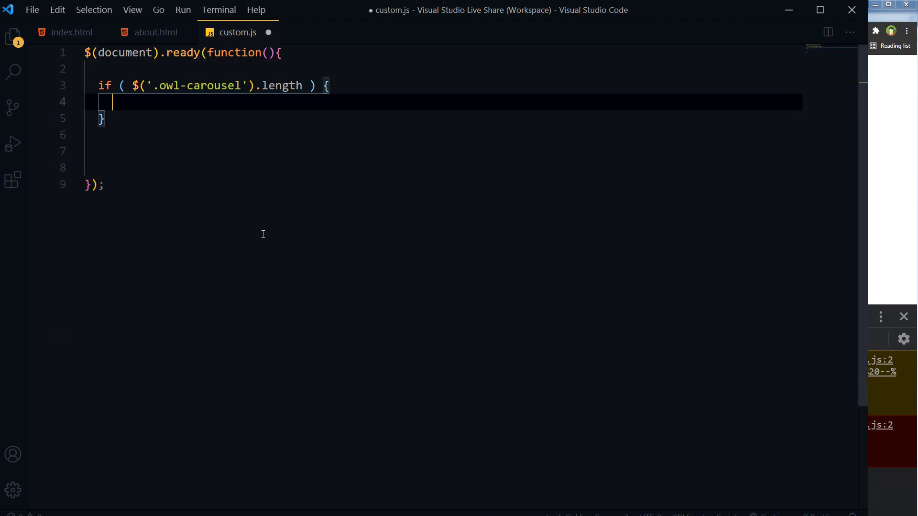
- Move the owlCarousel call inside the if block, remove leftover blank lines and save custom.js
key("Enter")
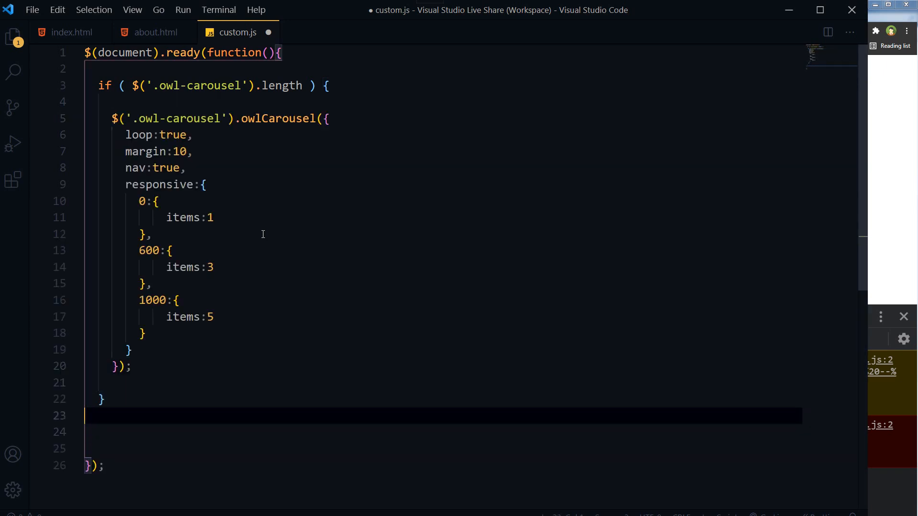
key("Delete")
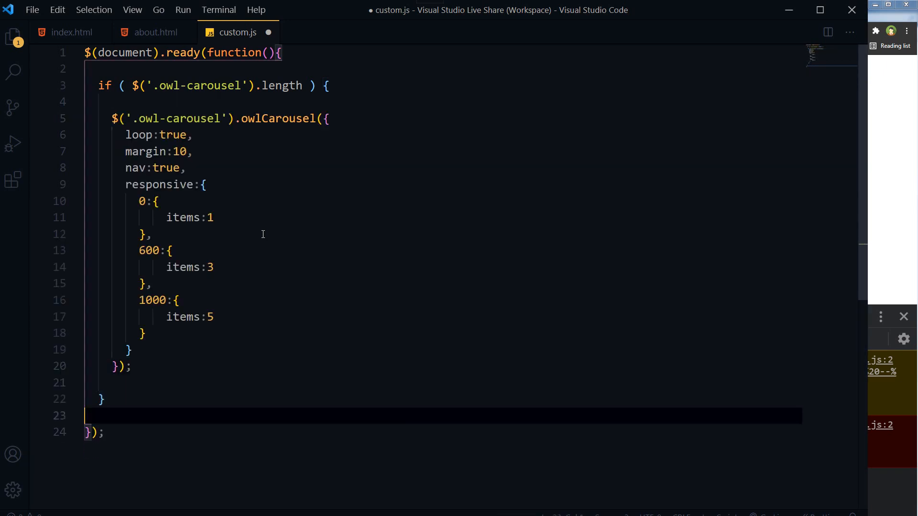
key("ctrl+s")
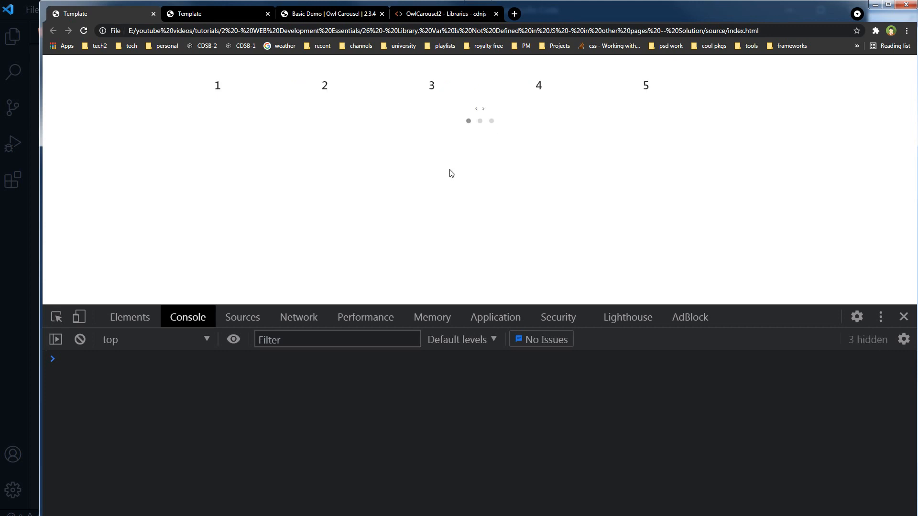
- Return from Chrome's error-free carousel page to custom.js in the editor
left_click(491, 121)
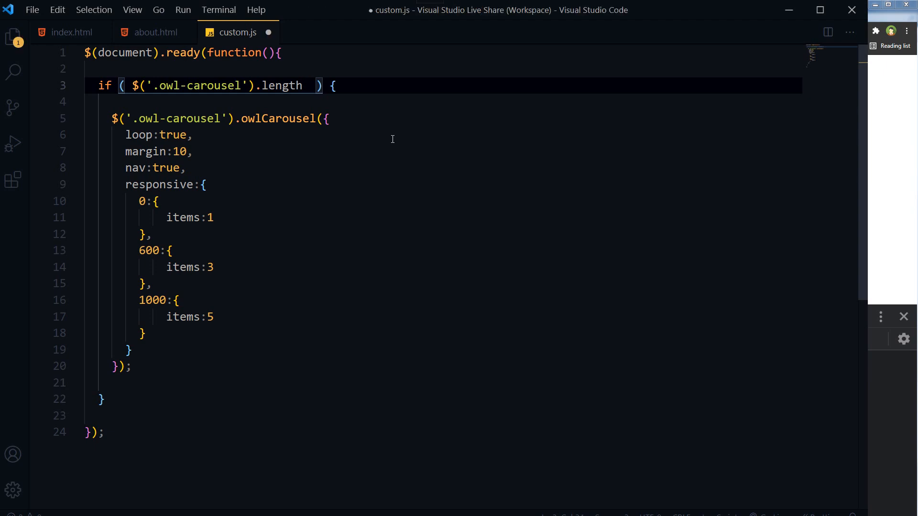
- Complete the if condition as .owl-carousel length !== 0 so the carousel only runs when present
type("!")
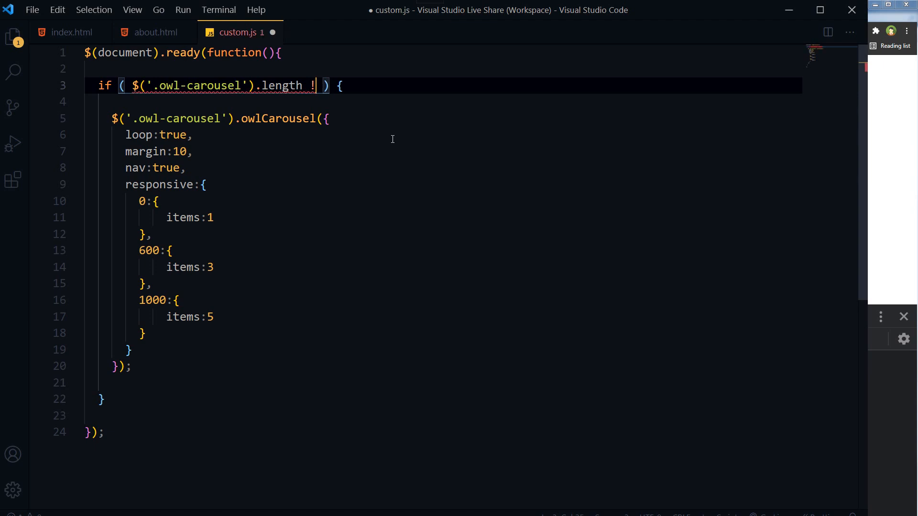
type("==")
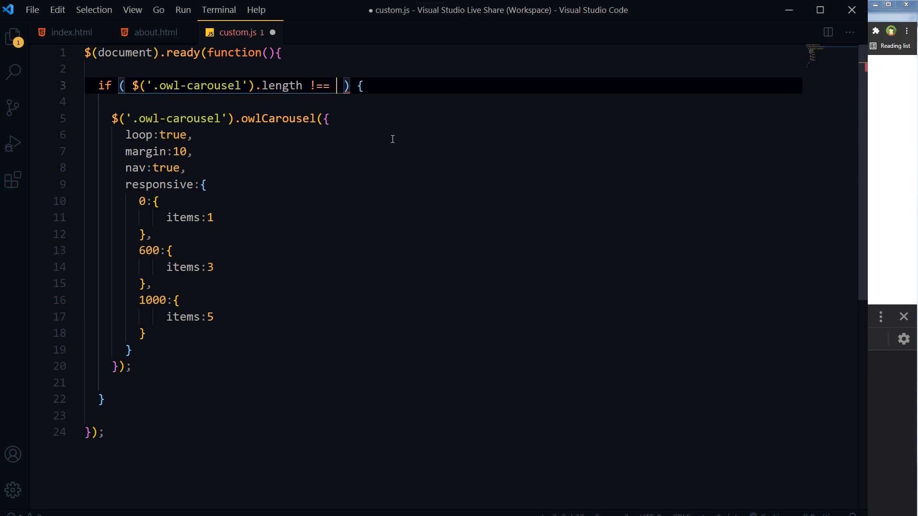
type("0")
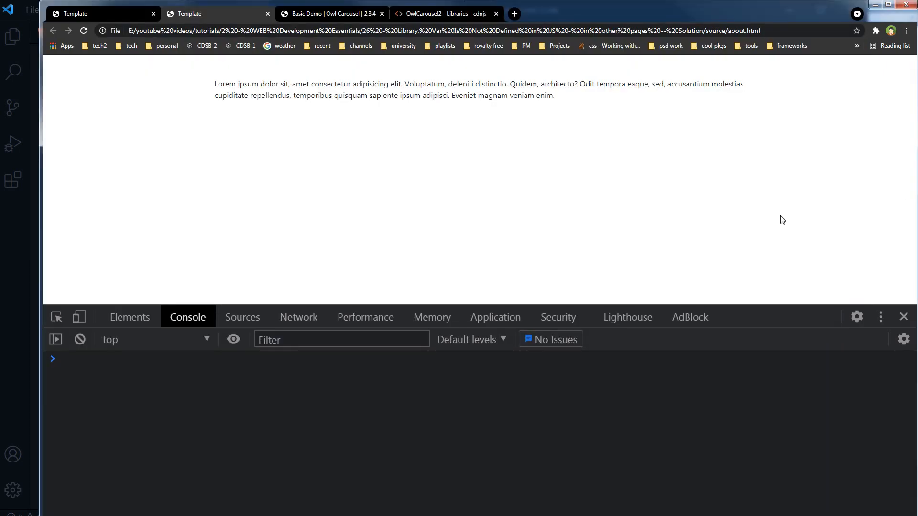
mouse_move(375, 449)
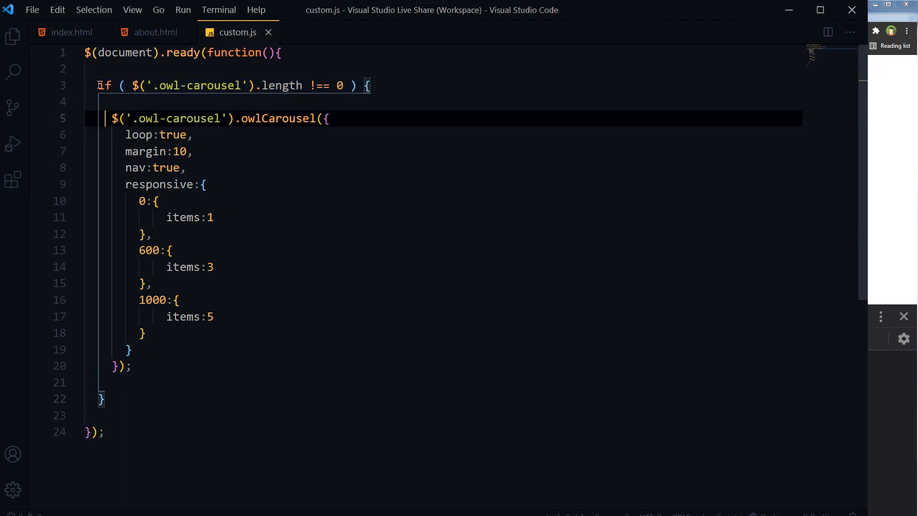
left_click(386, 85)
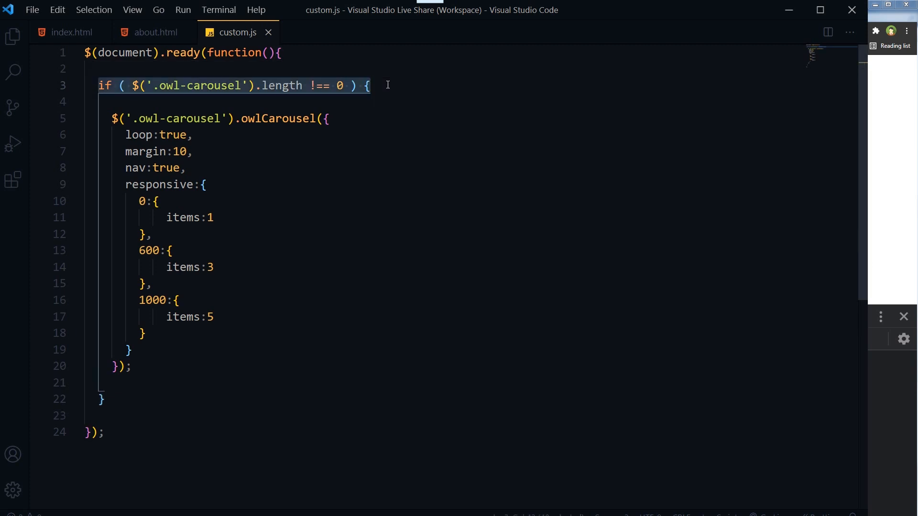
left_click(102, 399)
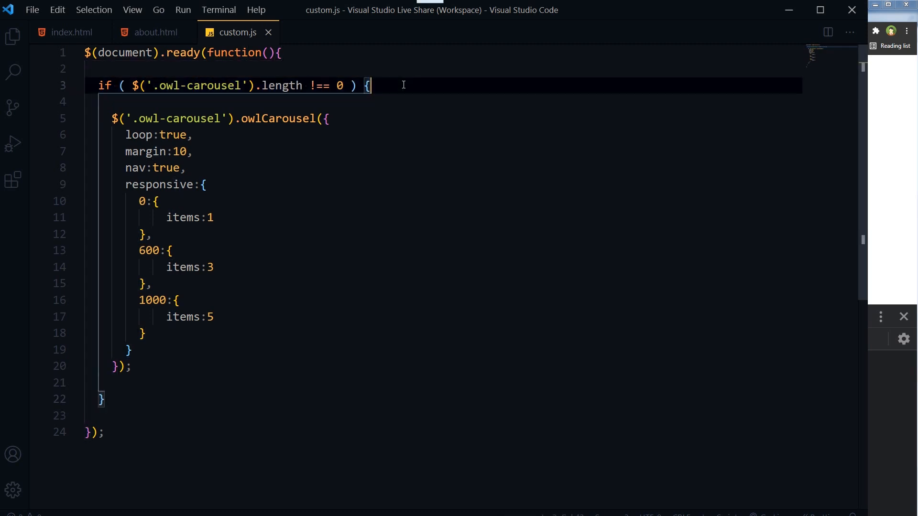
left_click(155, 32)
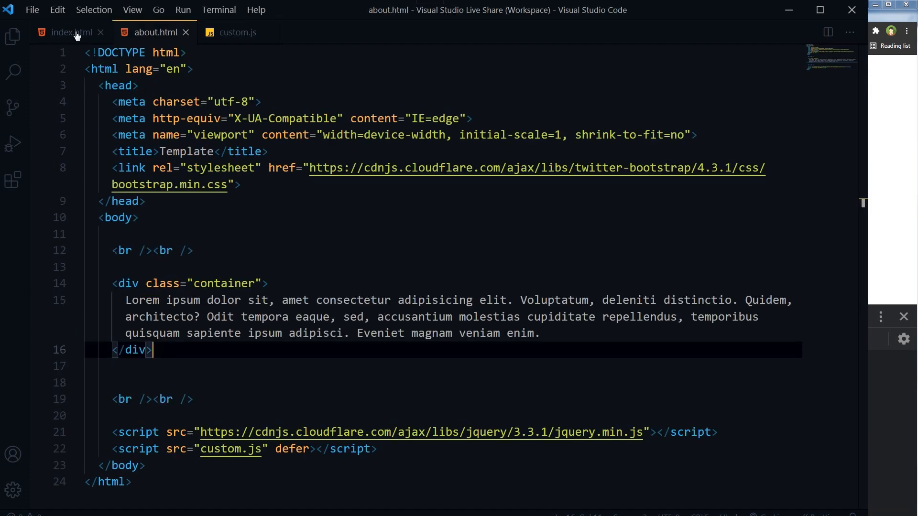
left_click(69, 32)
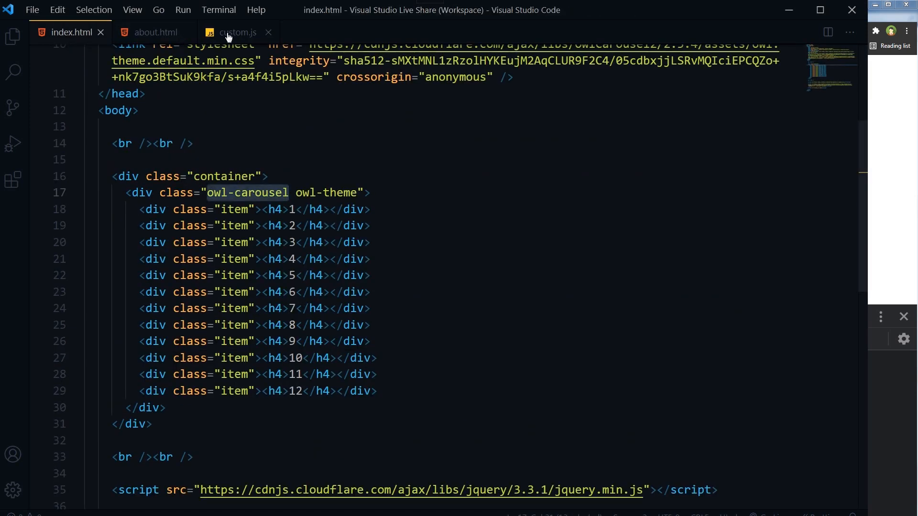
left_click(238, 32)
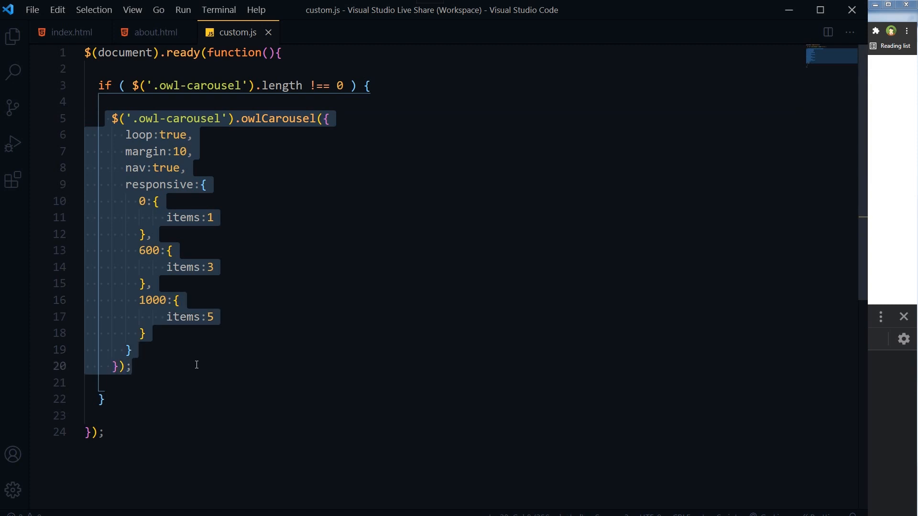
left_click(196, 364)
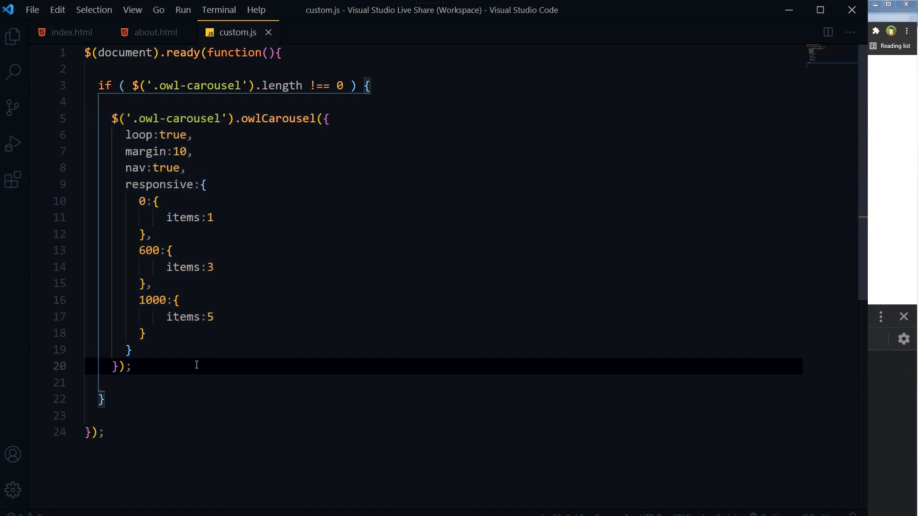